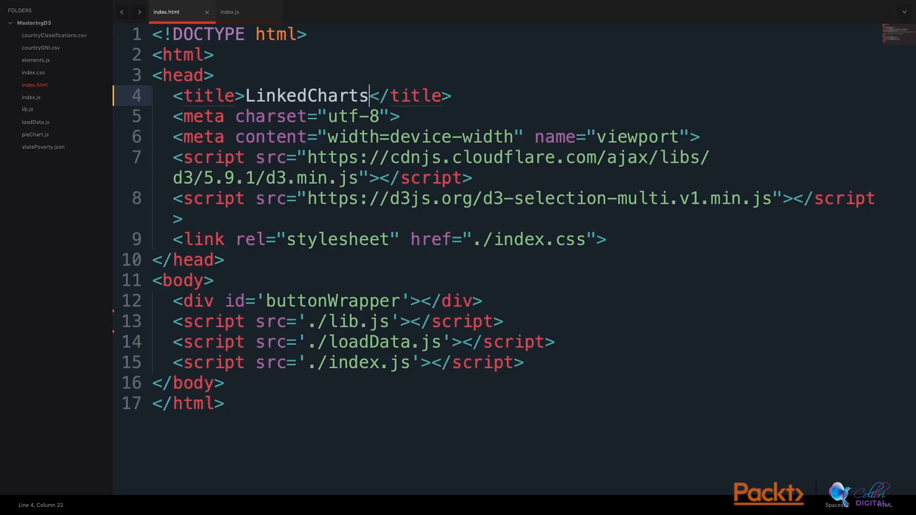
# Open statePoverty.json and select the California record to inspect its poverty fields.
pyautogui.doubleClick(333, 301)
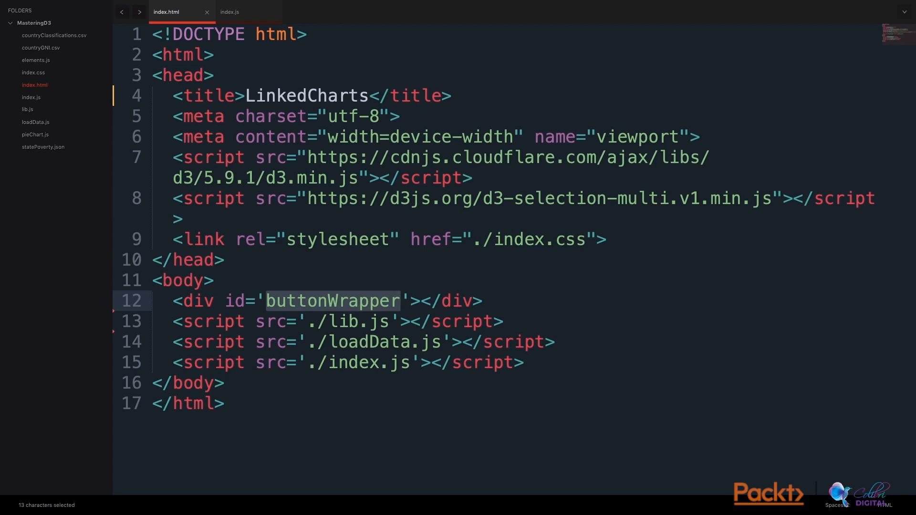
pyautogui.doubleClick(368, 342)
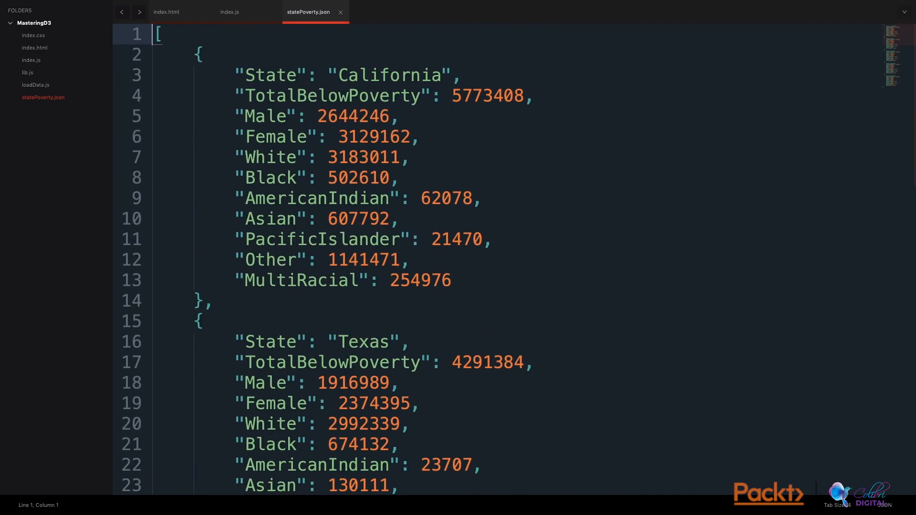
pyautogui.moveTo(198, 55); pyautogui.dragTo(452, 280)
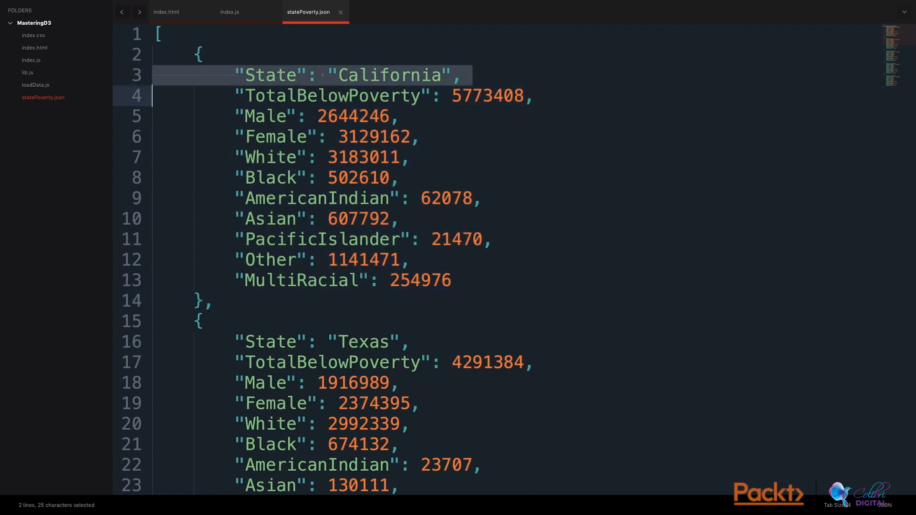
pyautogui.doubleClick(331, 96)
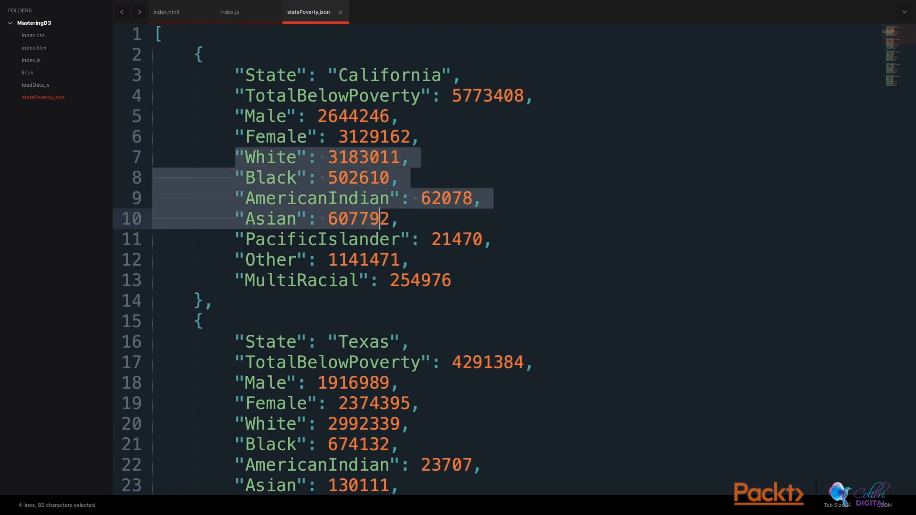
pyautogui.click(229, 11)
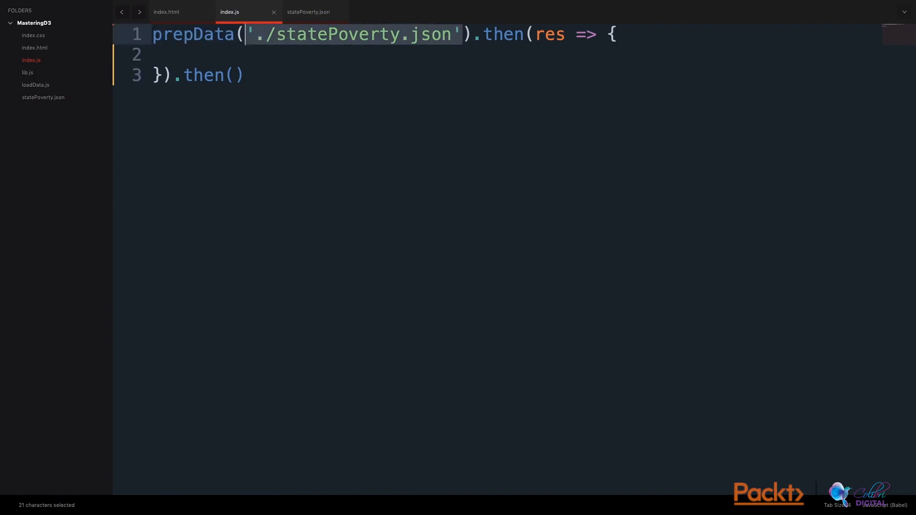
# Add planning comments such as '// get just the states for the buttons' to both index.js callbacks.
pyautogui.write('// get just the states for the buttons')
pyautogui.write('//return states data for buttons, res for chart Data')
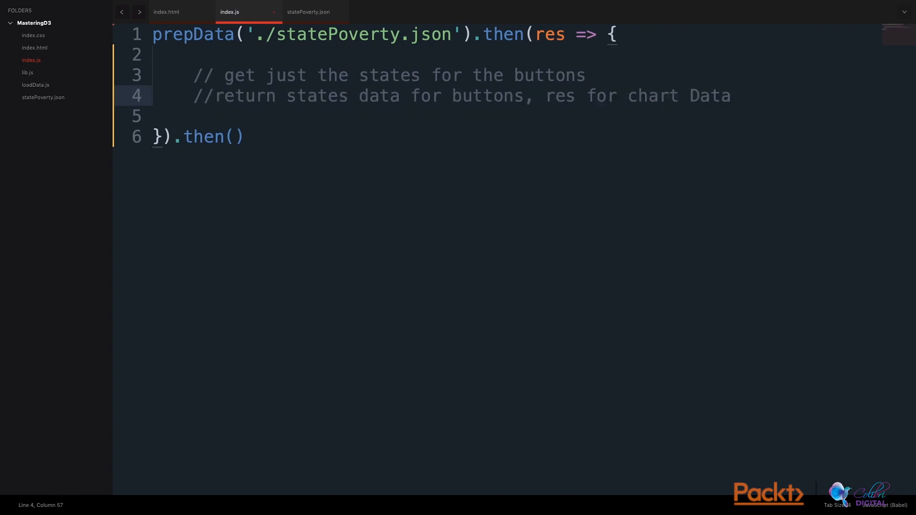
pyautogui.doubleClick(550, 34)
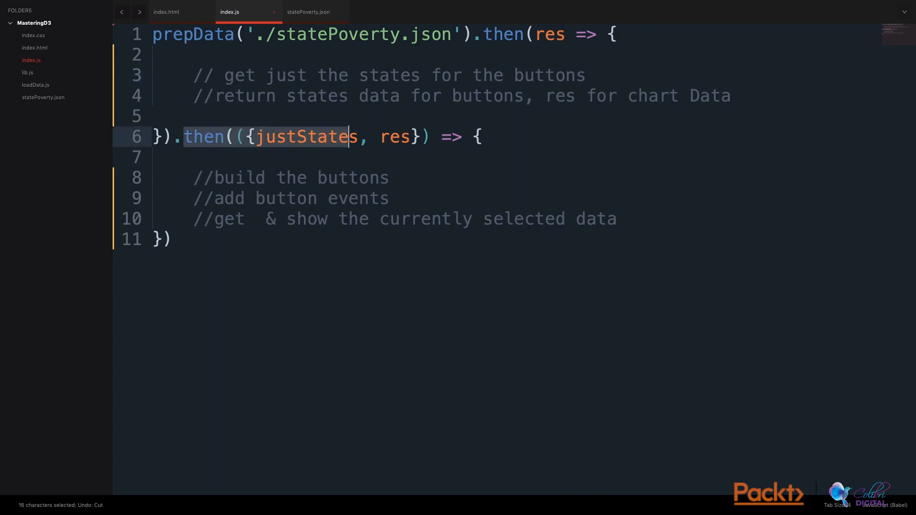
pyautogui.doubleClick(395, 136)
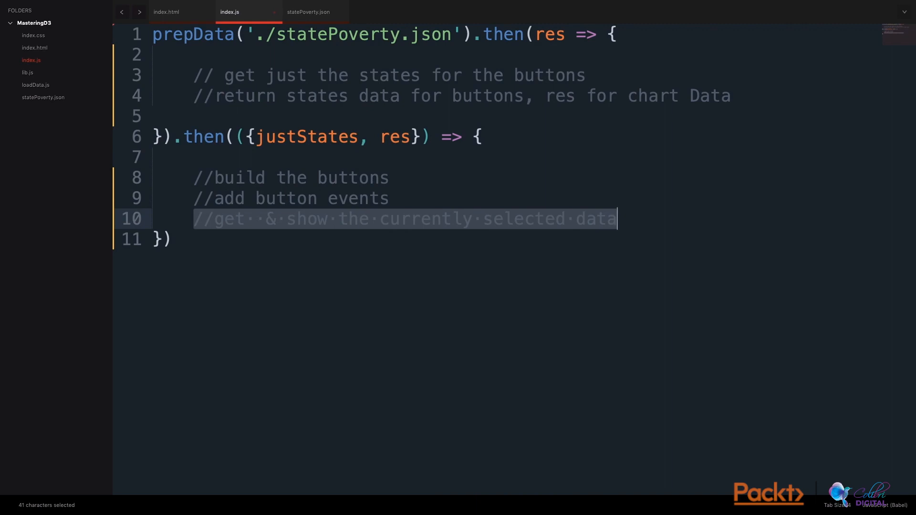
pyautogui.click(306, 11)
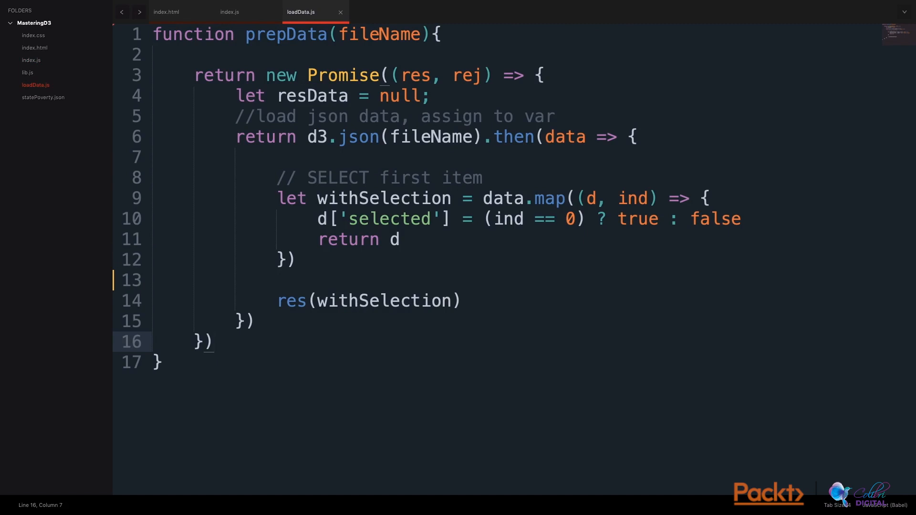
# Review prepData in loadData.js, highlighting d3.json(fileName) and res(withSelection).
pyautogui.moveTo(307, 137); pyautogui.dragTo(482, 137)
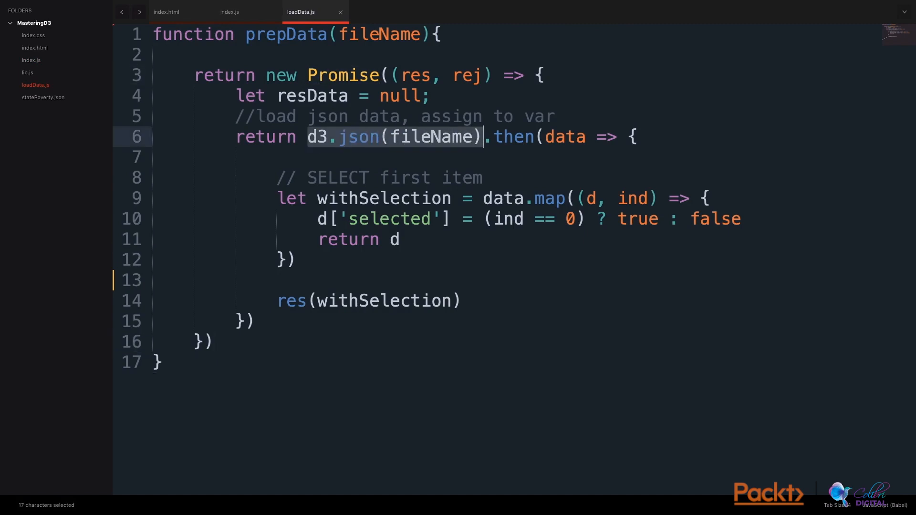
pyautogui.doubleClick(433, 136)
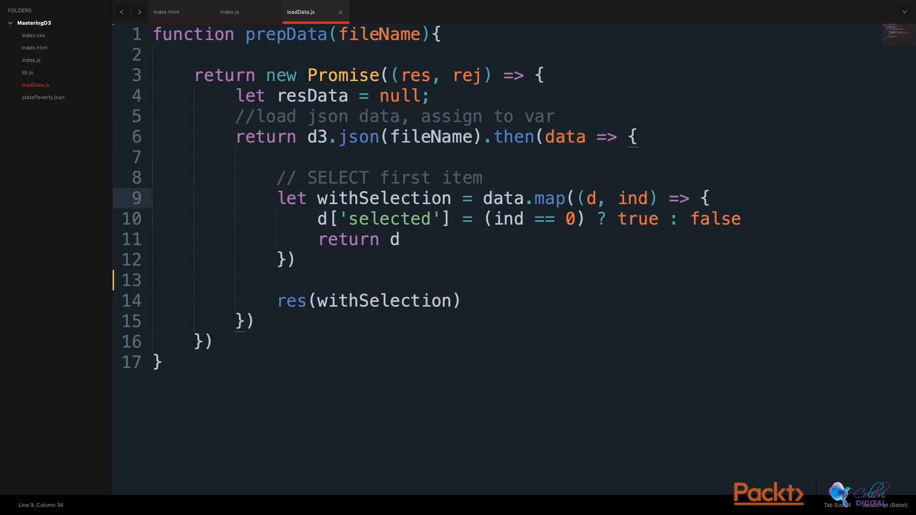
pyautogui.doubleClick(570, 219)
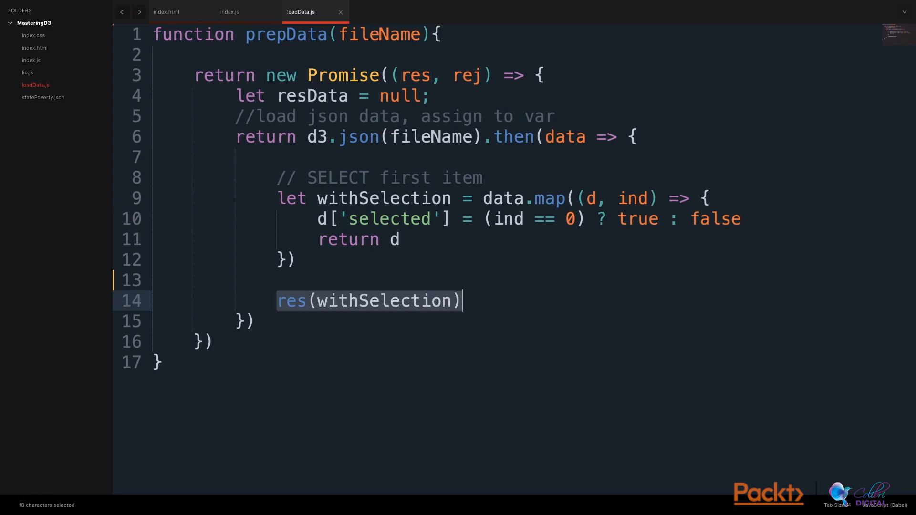
pyautogui.click(229, 11)
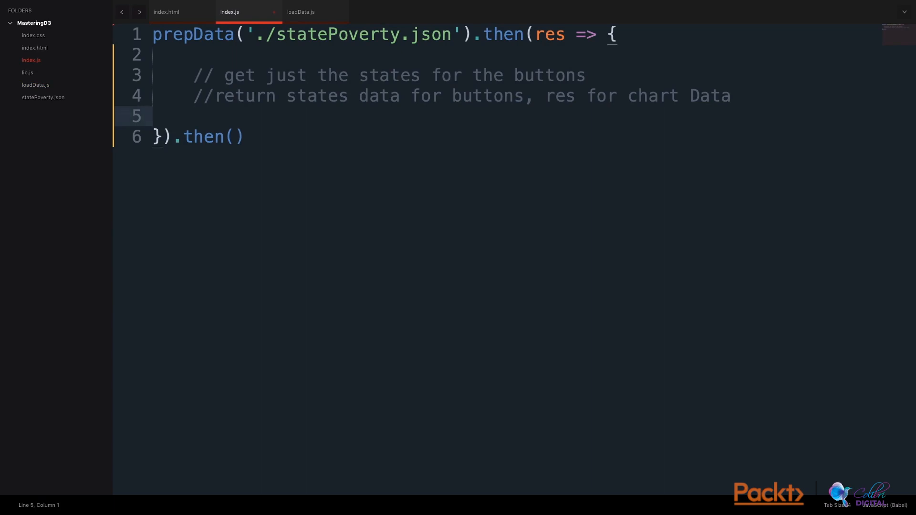
# Map states to State names with checked flags, return {justStates, res}, and call buildButtons into 'buttonWrapper'.
pyautogui.press('enter')
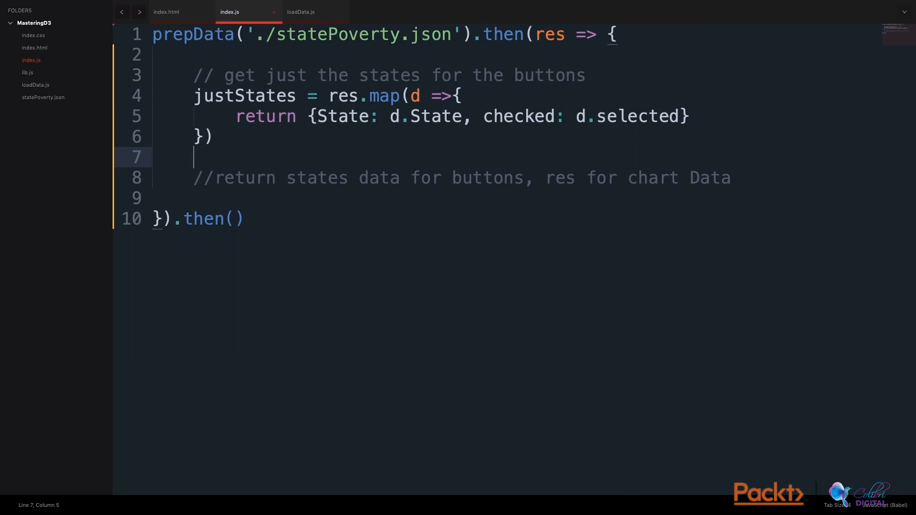
pyautogui.doubleClick(435, 116)
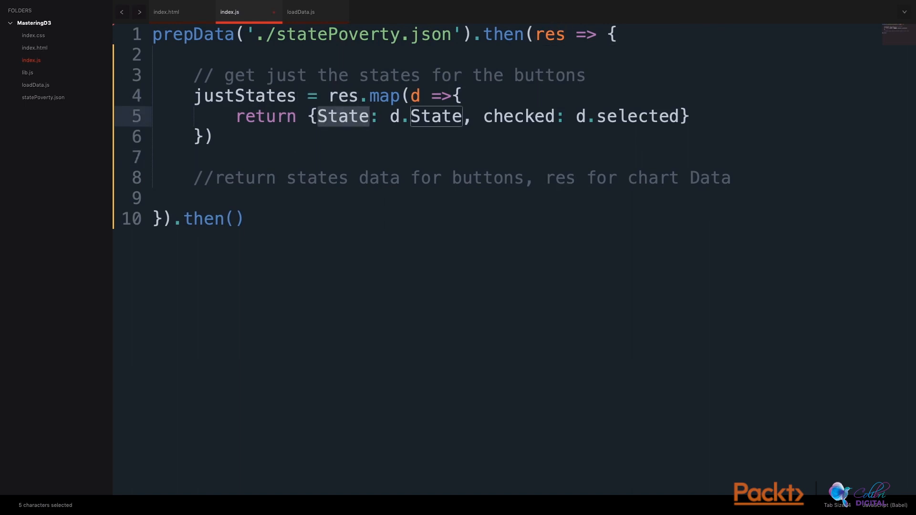
pyautogui.doubleClick(519, 117)
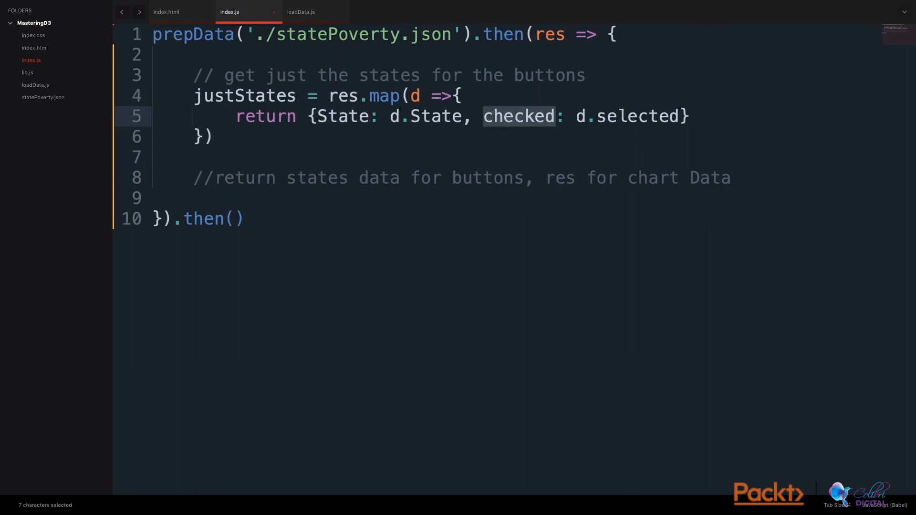
pyautogui.write('let')
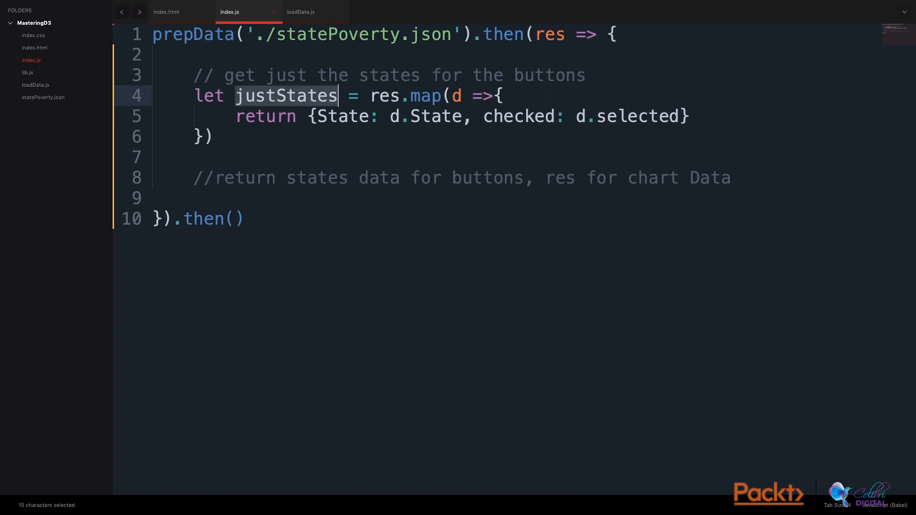
pyautogui.write('return {justStates, res}')
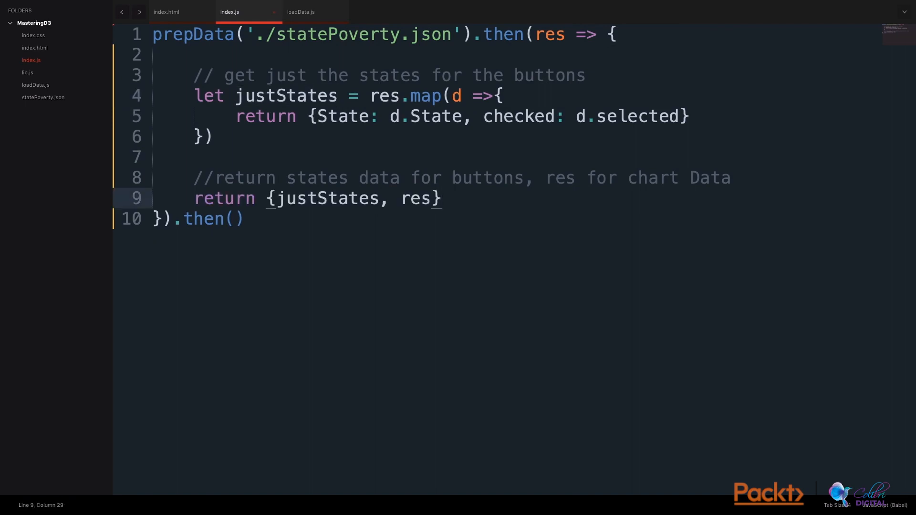
pyautogui.doubleClick(415, 198)
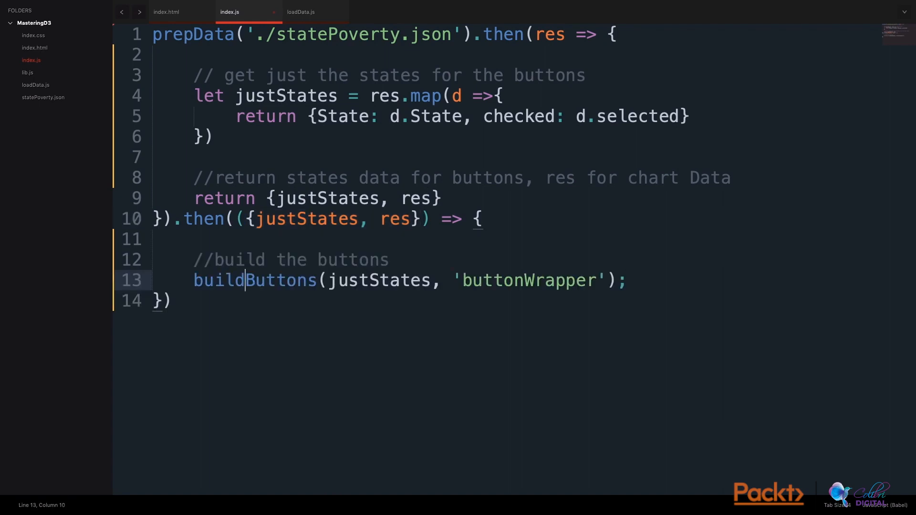
pyautogui.doubleClick(379, 280)
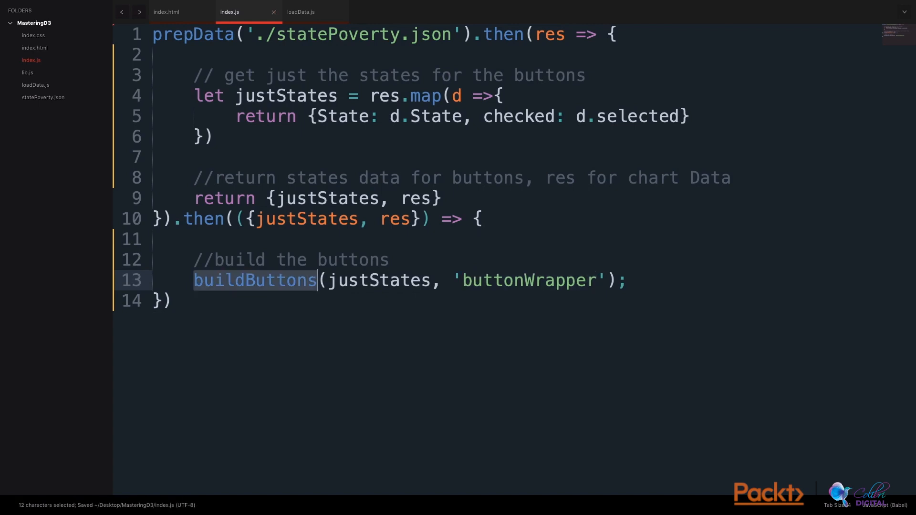
# Write buildButtons in lib.js to bind srcData to 'g' groups and join them via enterRadio.
pyautogui.click(292, 11)
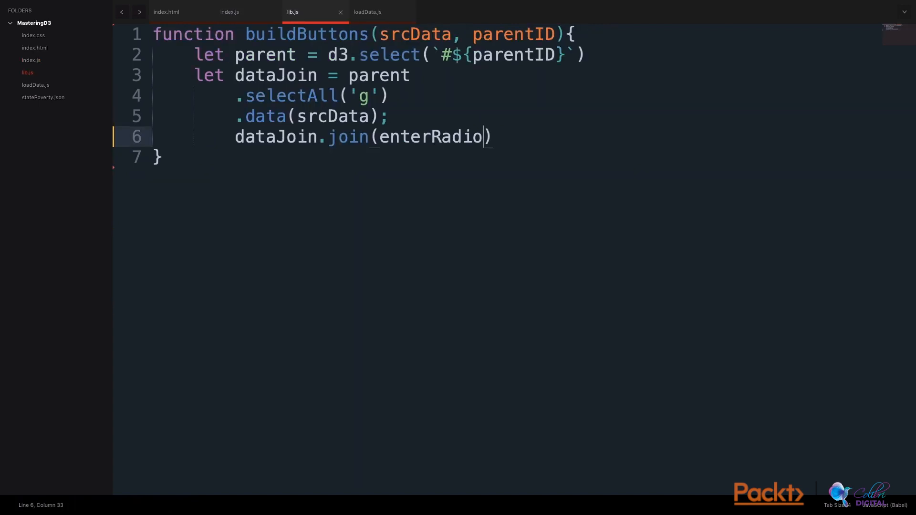
pyautogui.doubleClick(306, 34)
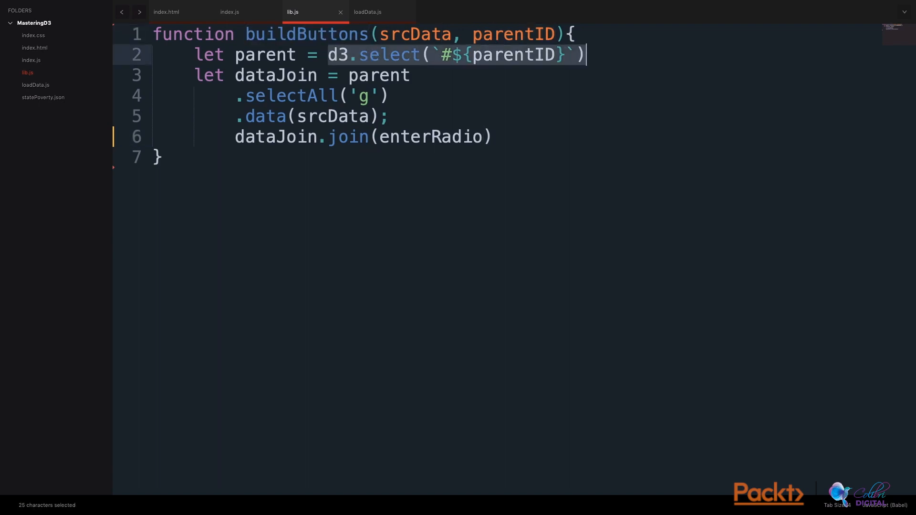
pyautogui.doubleClick(378, 74)
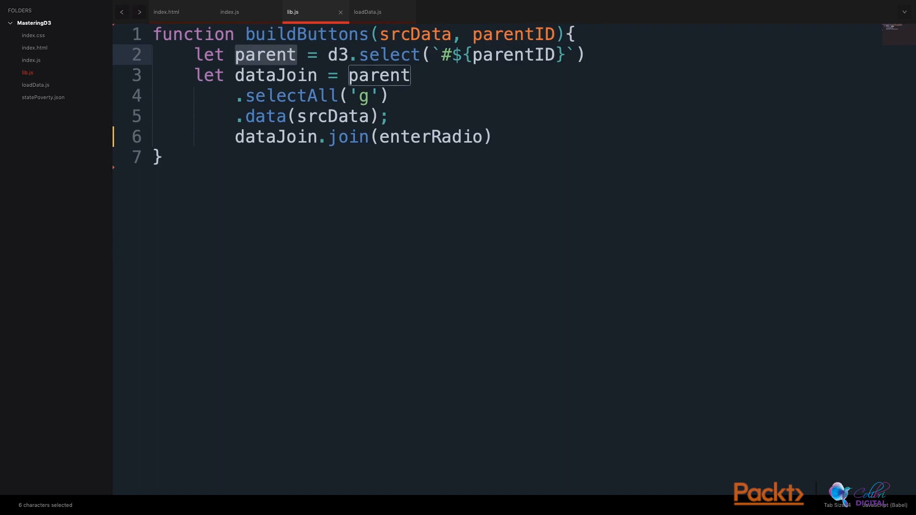
pyautogui.click(409, 75)
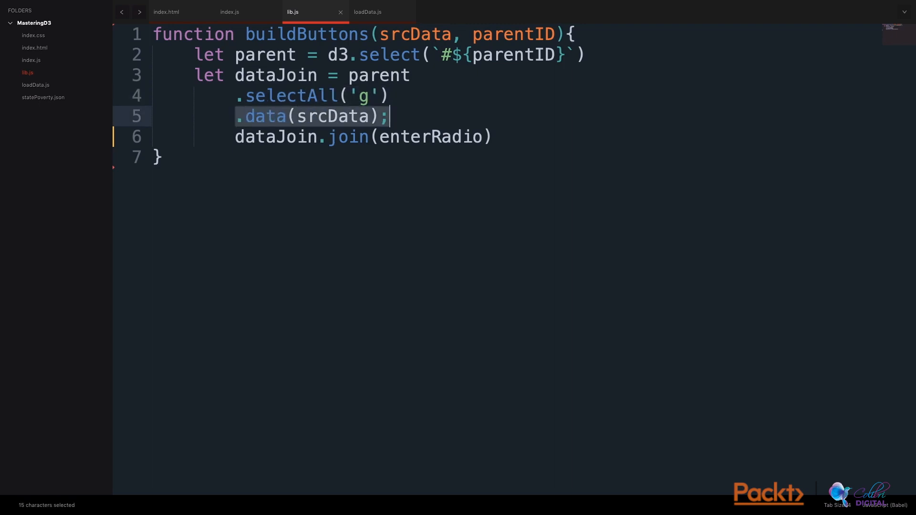
pyautogui.doubleClick(275, 136)
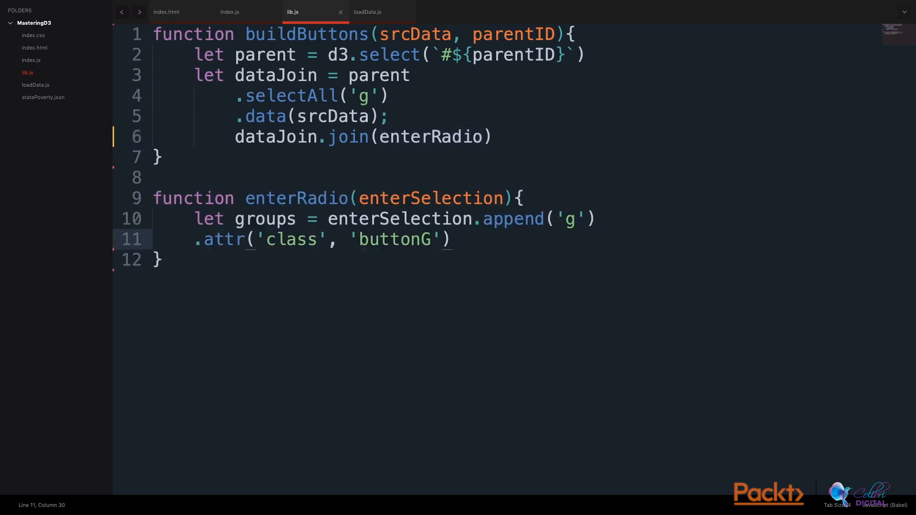
# Start enterRadio by appending a 'g' group with class buttonG for each state.
pyautogui.doubleClick(399, 218)
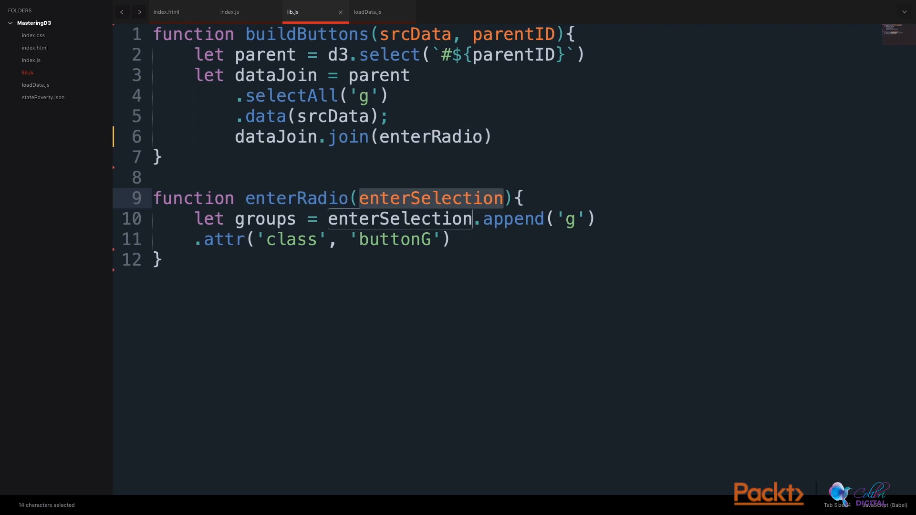
pyautogui.click(595, 219)
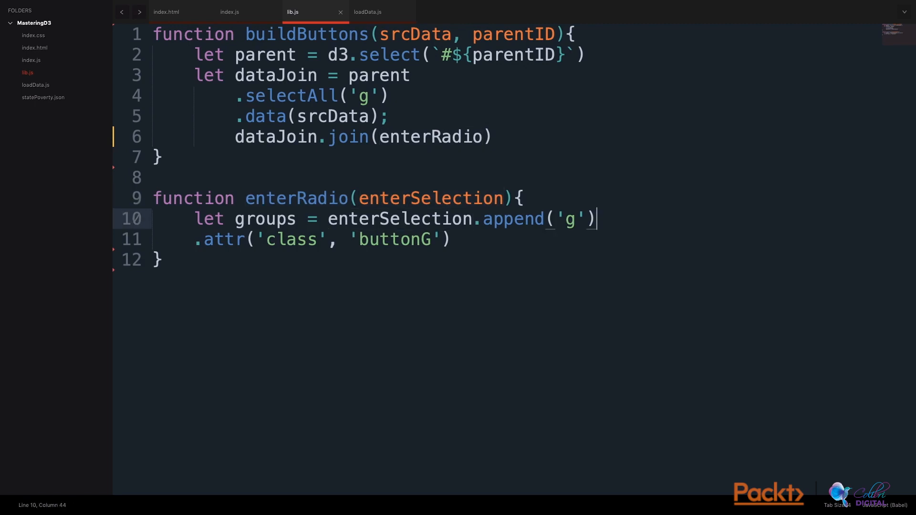
pyautogui.moveTo(329, 218); pyautogui.dragTo(595, 218)
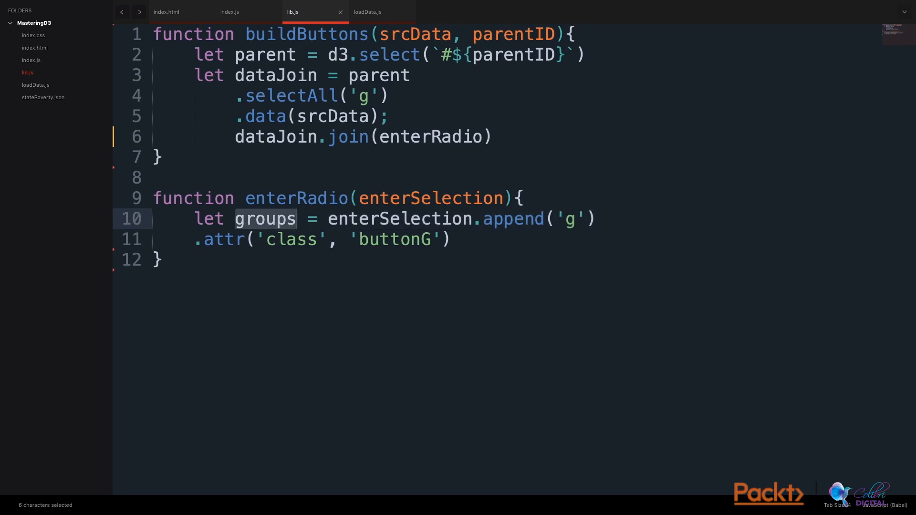
pyautogui.doubleClick(394, 239)
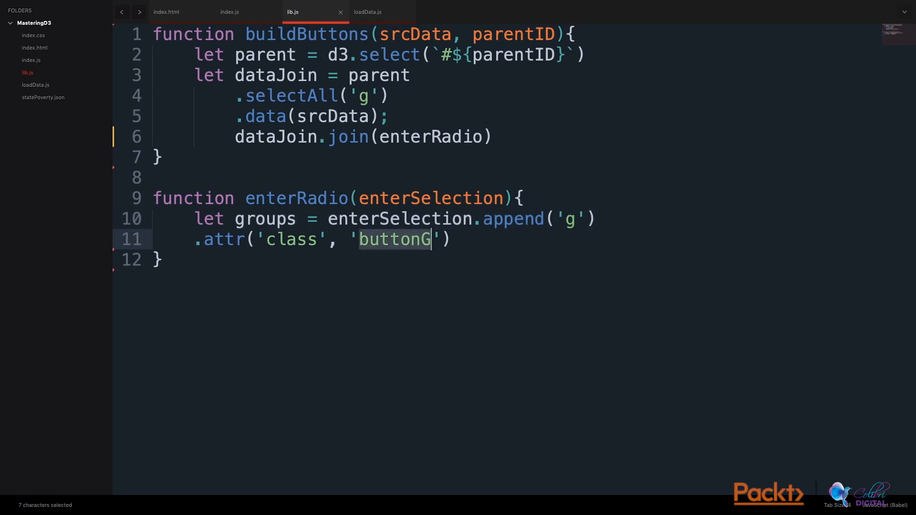
pyautogui.click(447, 239)
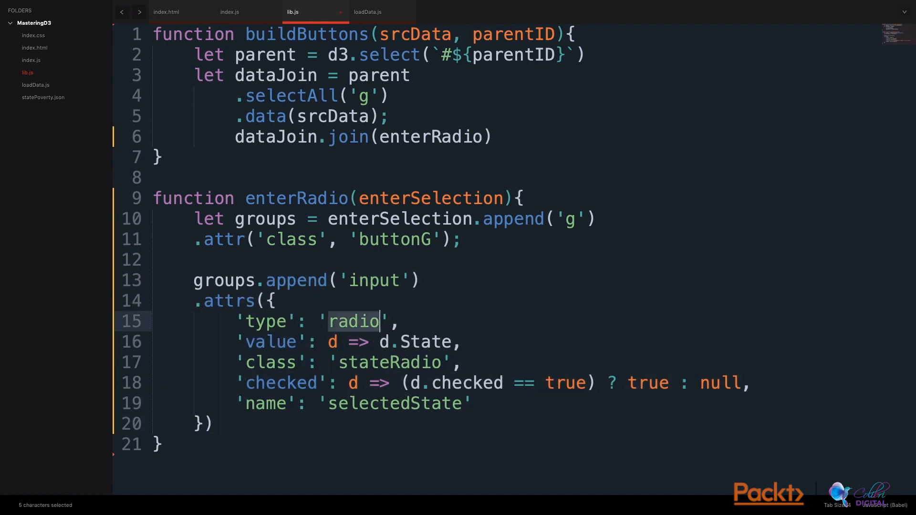
# Add a stateRadio radio input with State value, checked flag and shared name, plus a State label.
pyautogui.doubleClick(424, 341)
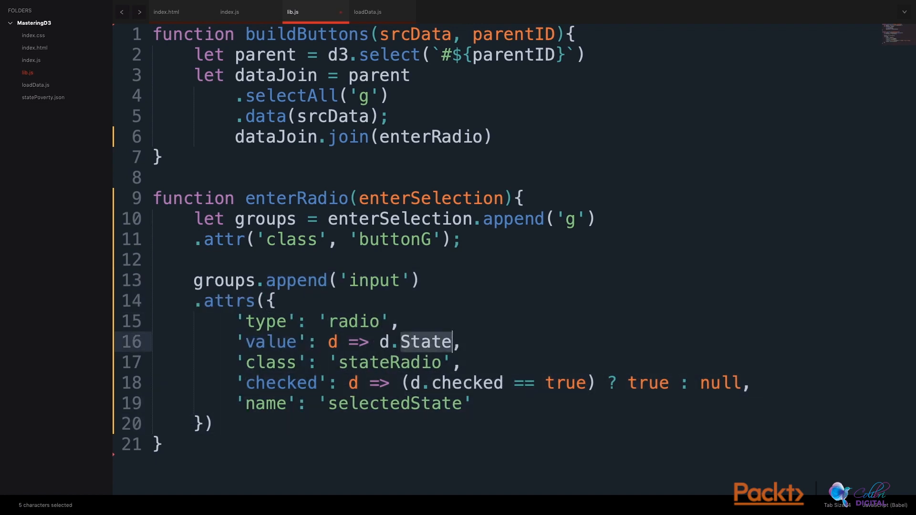
pyautogui.doubleClick(390, 362)
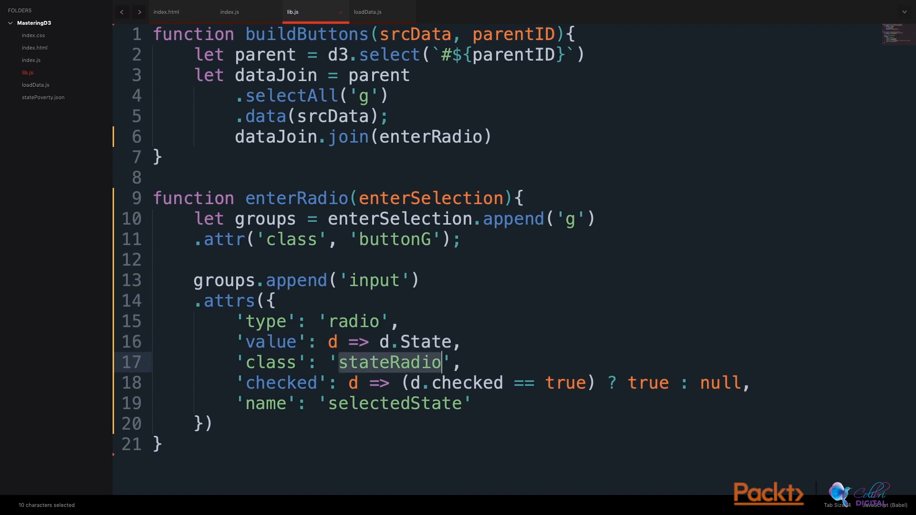
pyautogui.click(410, 382)
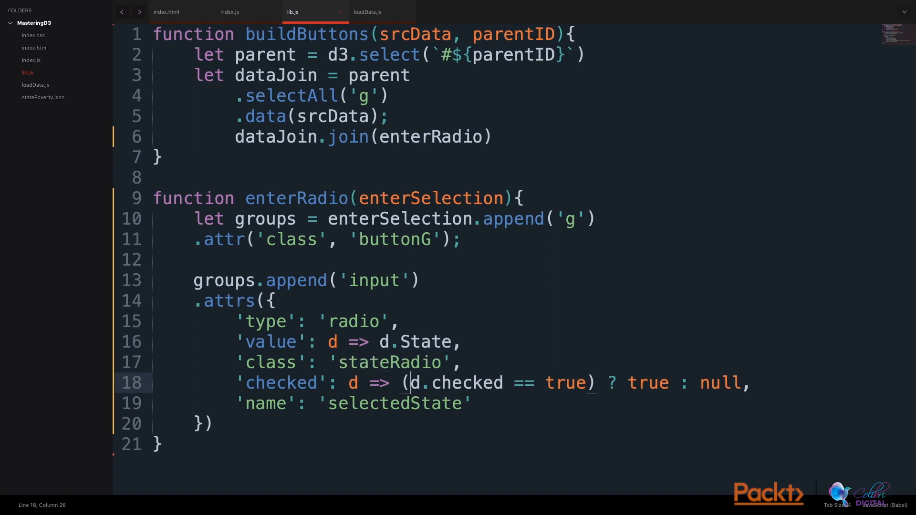
pyautogui.doubleClick(466, 383)
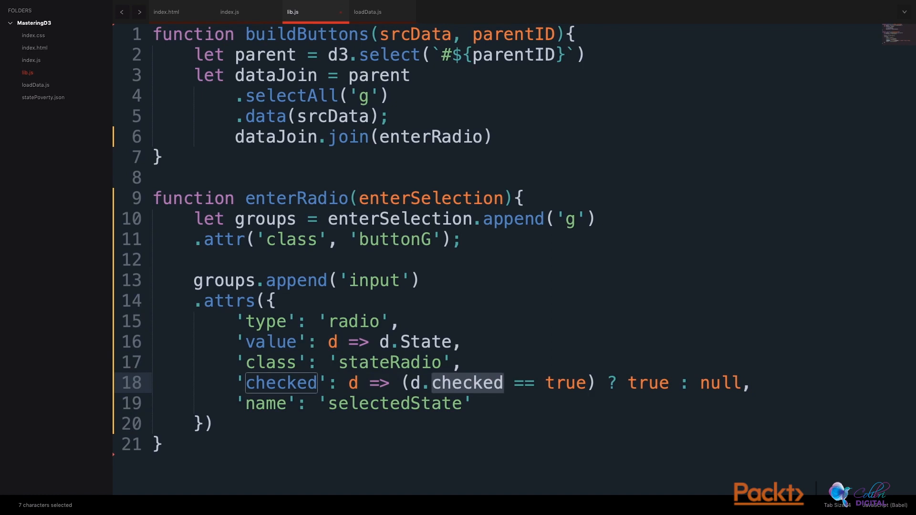
pyautogui.doubleClick(718, 383)
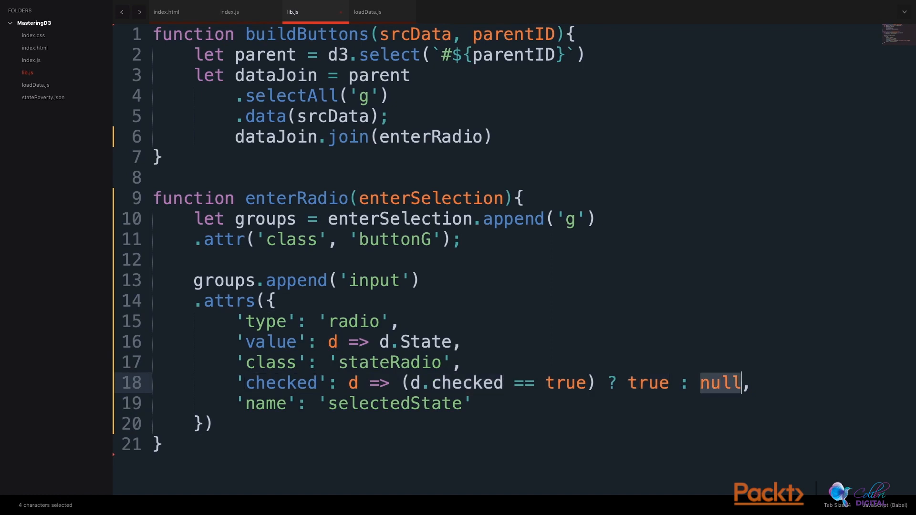
pyautogui.click(421, 403)
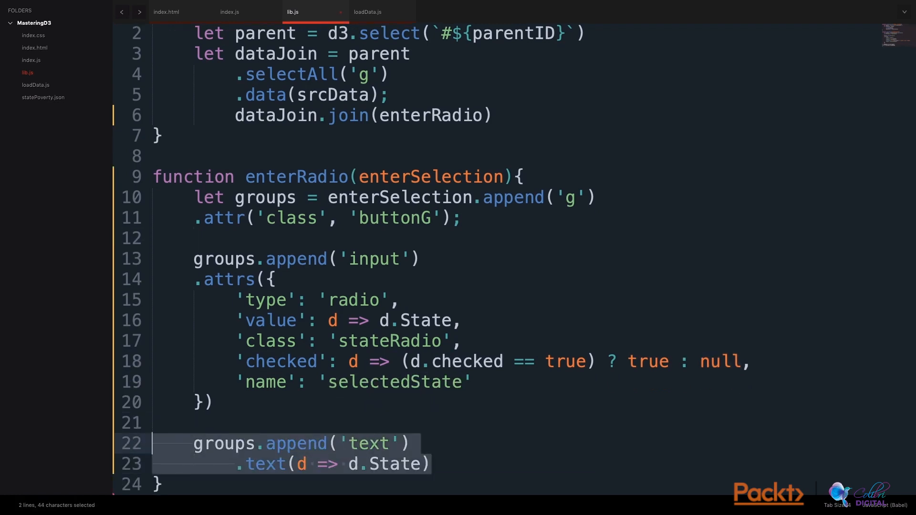
pyautogui.doubleClick(395, 463)
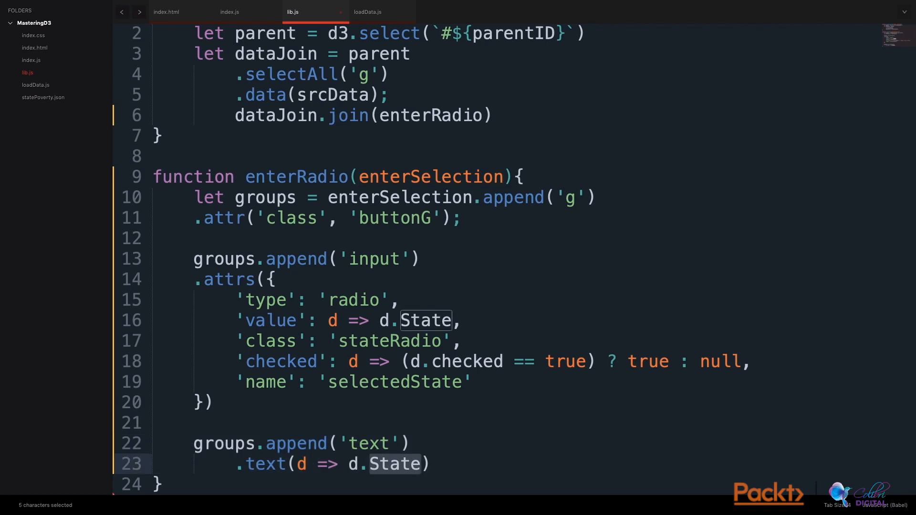
pyautogui.click(365, 11)
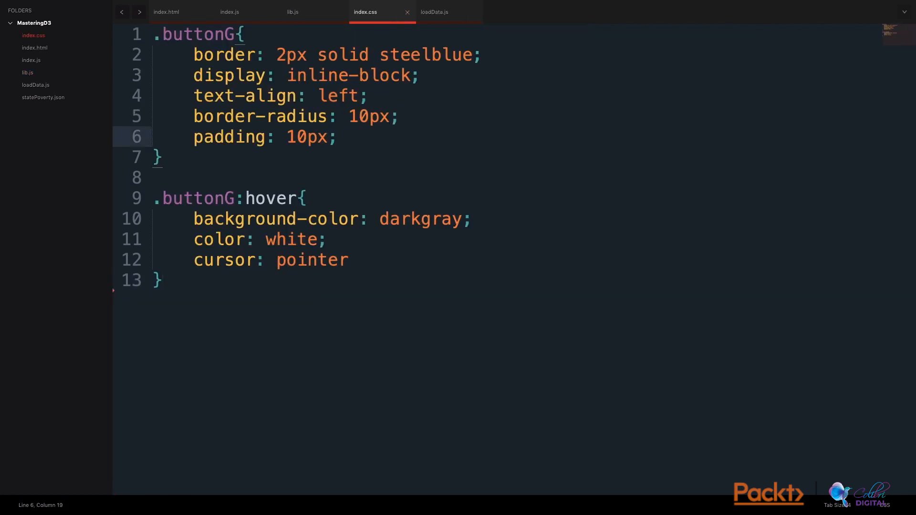
# Review the .buttonG and .buttonG:hover rules in index.css.
pyautogui.doubleClick(270, 198)
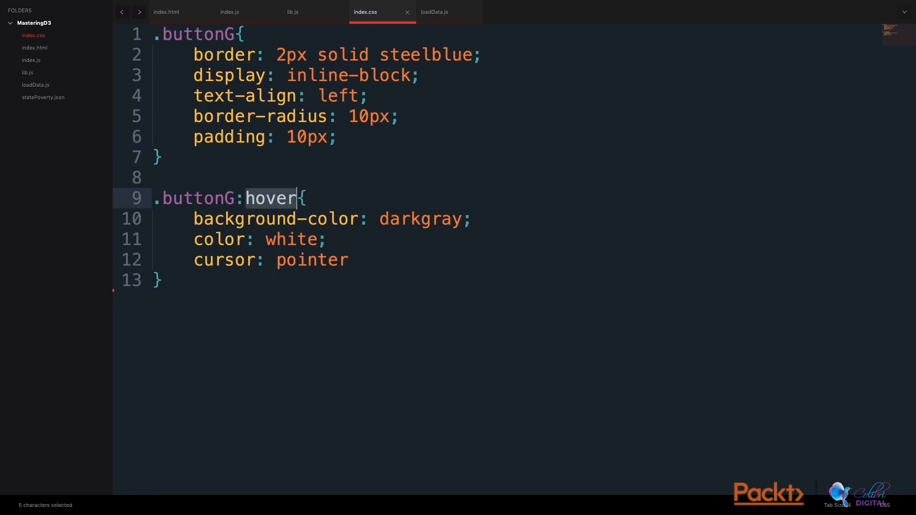
pyautogui.doubleClick(420, 218)
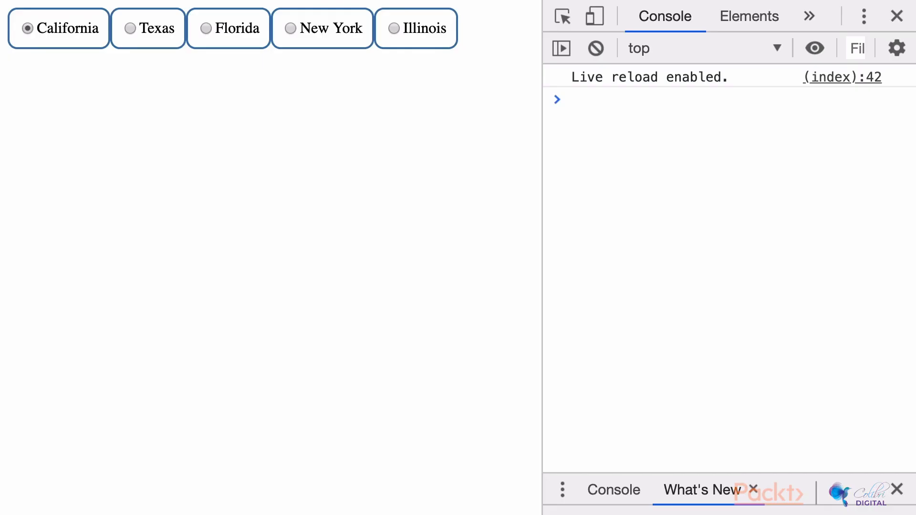
# Hover the Florida and California buttons in Chrome to check the grey hover style.
pyautogui.click(228, 28)
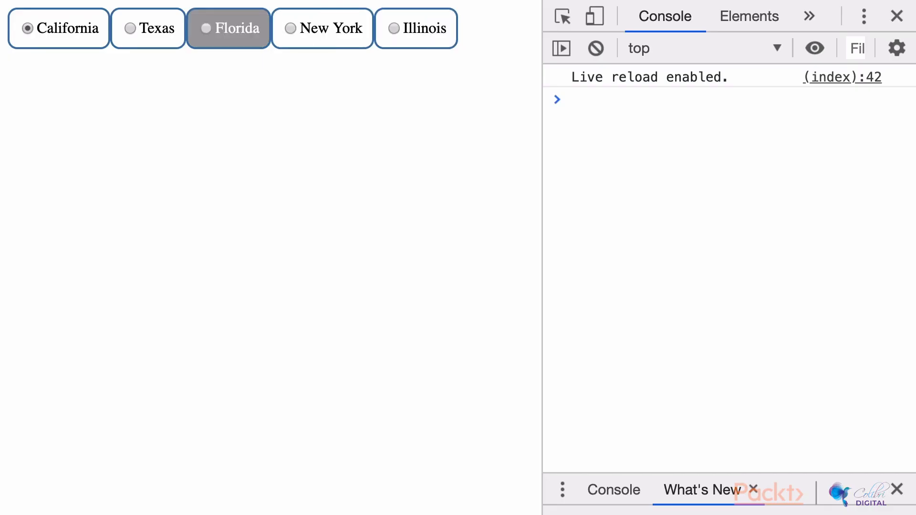
pyautogui.click(58, 28)
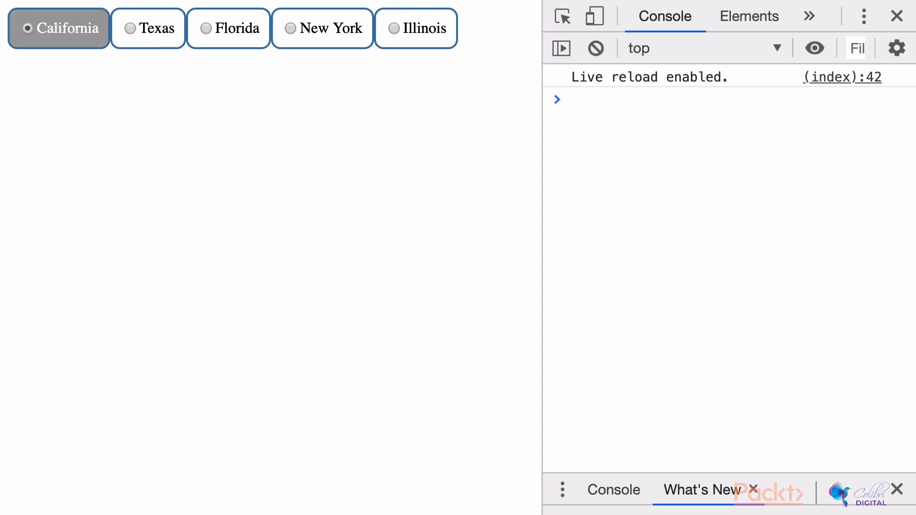
pyautogui.click(416, 28)
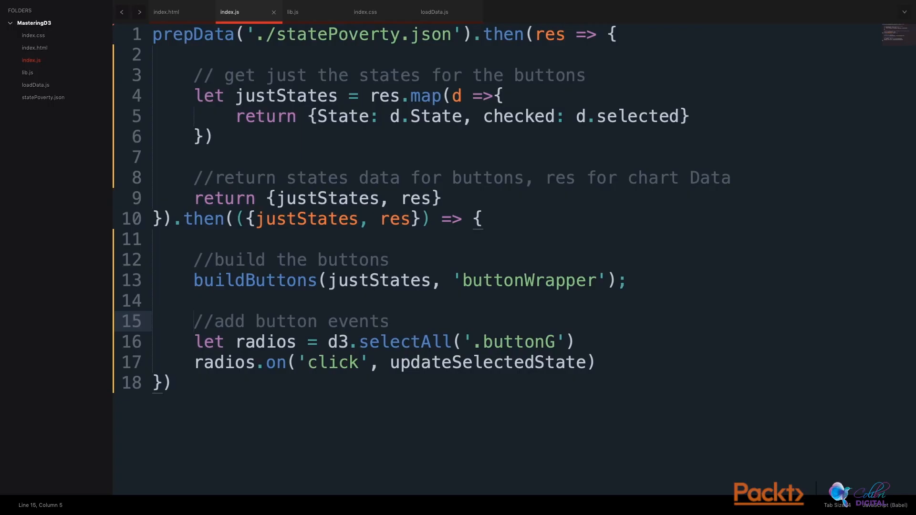
# Declare 'justStates = null;' globally in index.js and drop 'let' from its assignment.
pyautogui.doubleClick(254, 280)
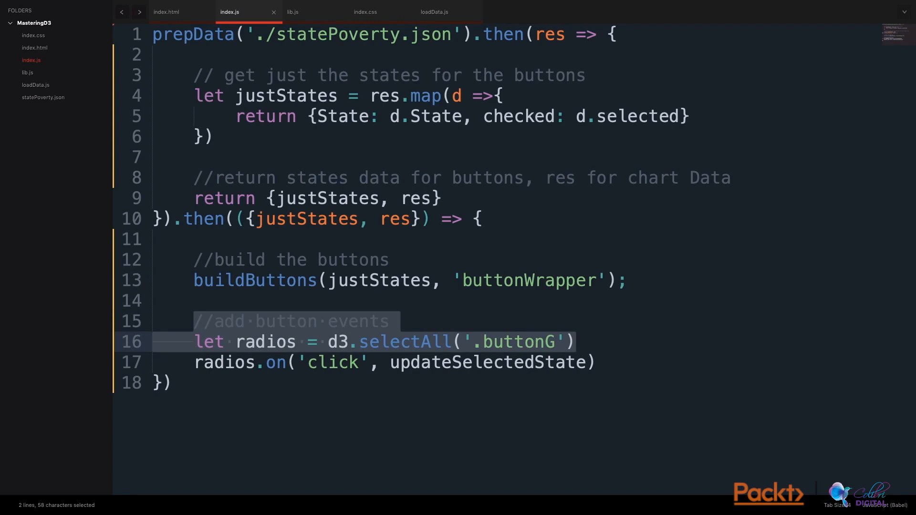
pyautogui.doubleClick(264, 341)
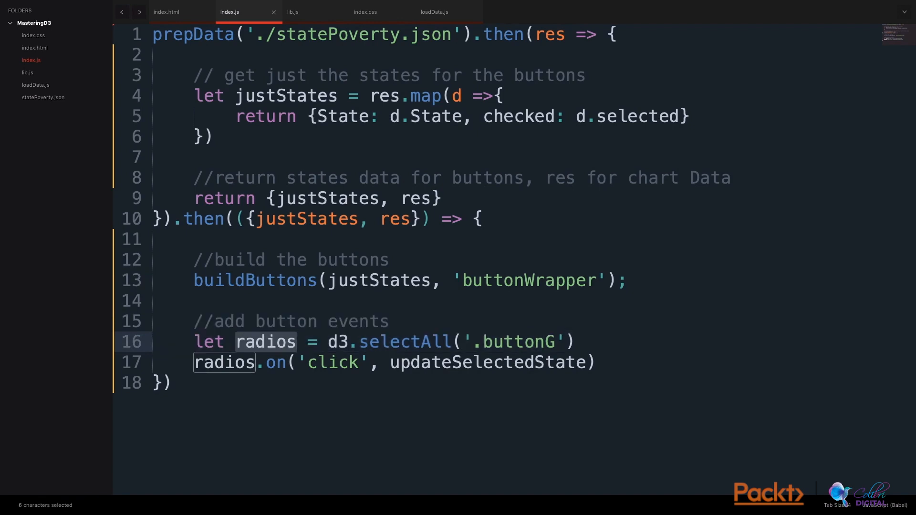
pyautogui.doubleClick(488, 362)
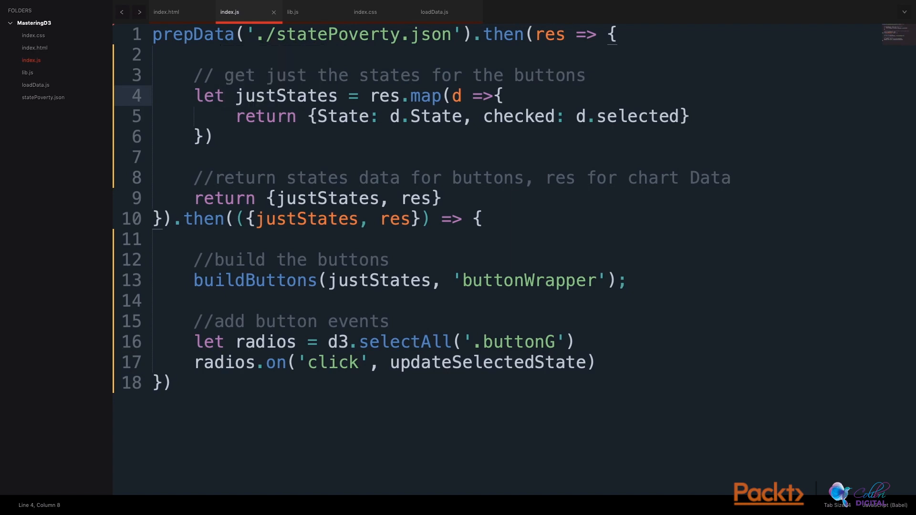
pyautogui.doubleClick(208, 96)
pyautogui.write('justStates = null;')
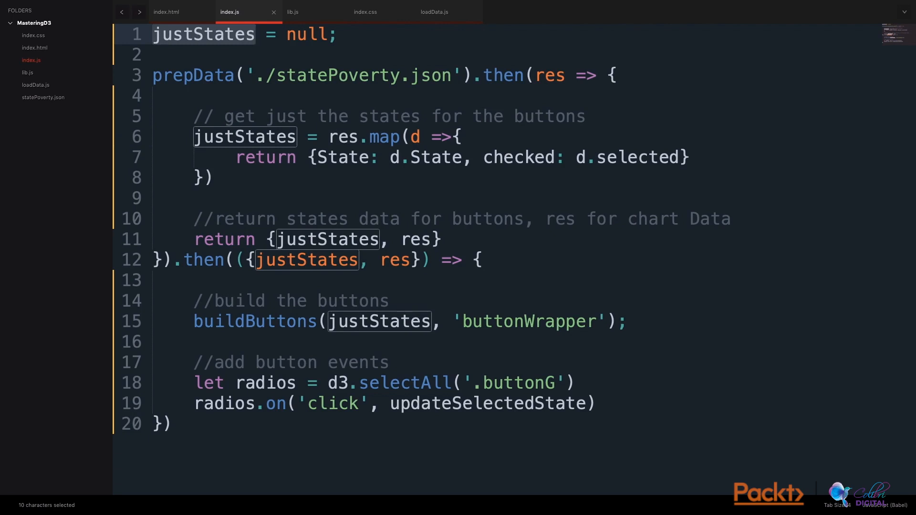
pyautogui.click(292, 12)
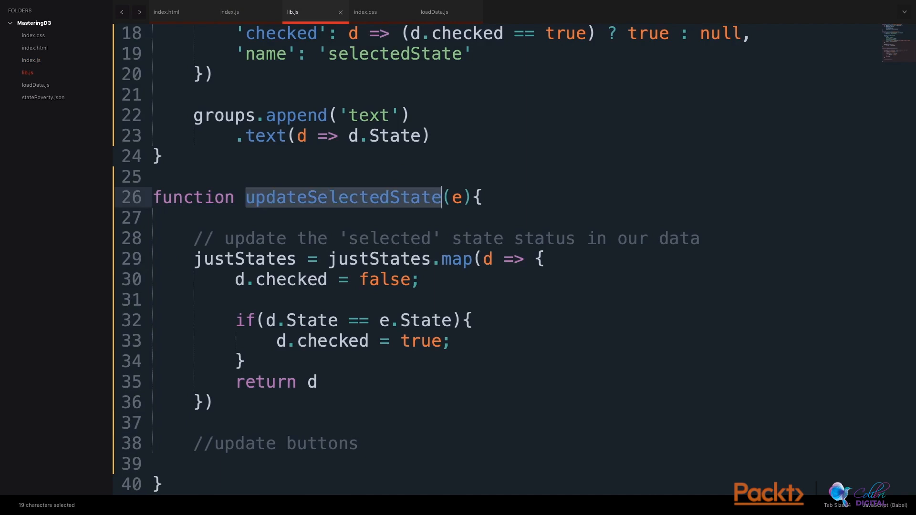
# Add buildButtons(justStates, 'buttonWrapper') under //update buttons in updateSelectedState.
pyautogui.doubleClick(244, 259)
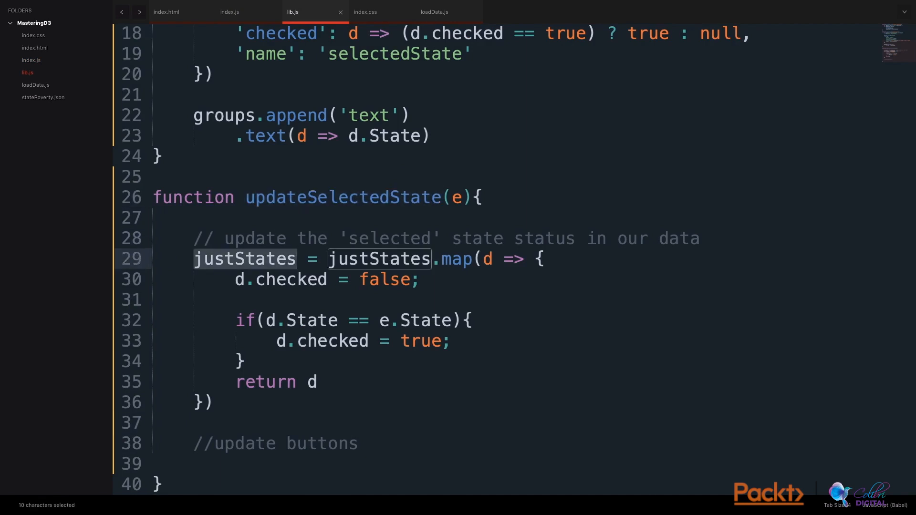
pyautogui.click(337, 258)
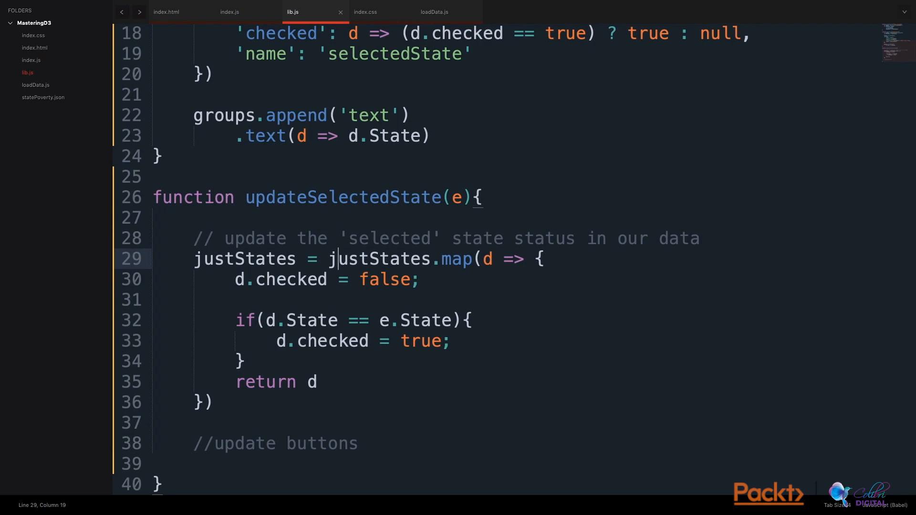
pyautogui.click(418, 279)
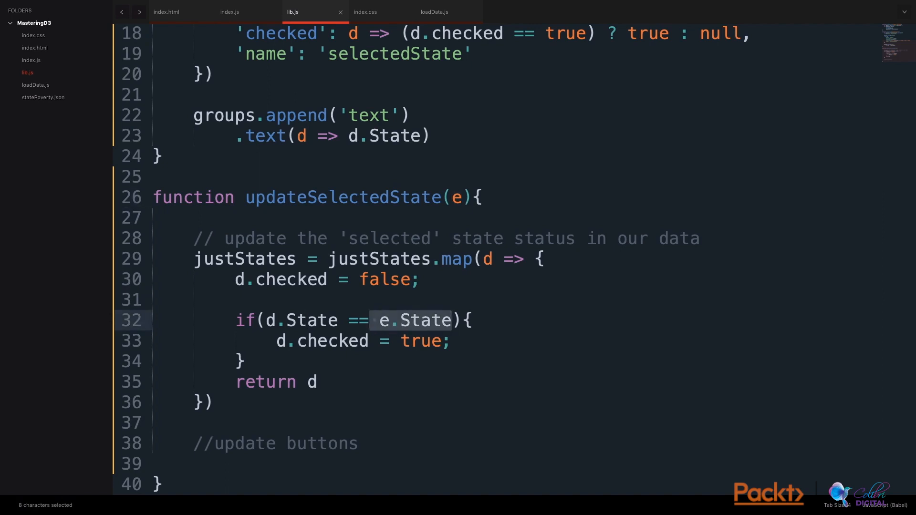
pyautogui.click(265, 320)
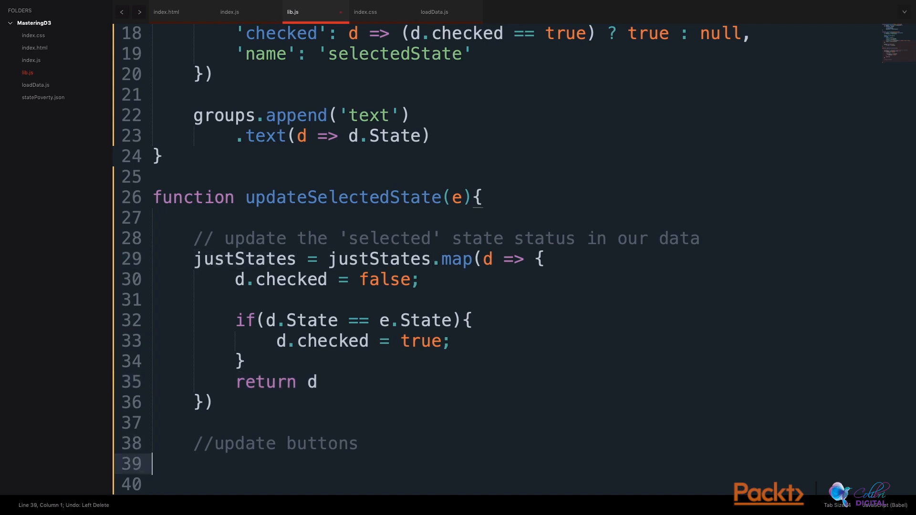
pyautogui.write("buildButtons(justStates, 'buttonWrapper')")
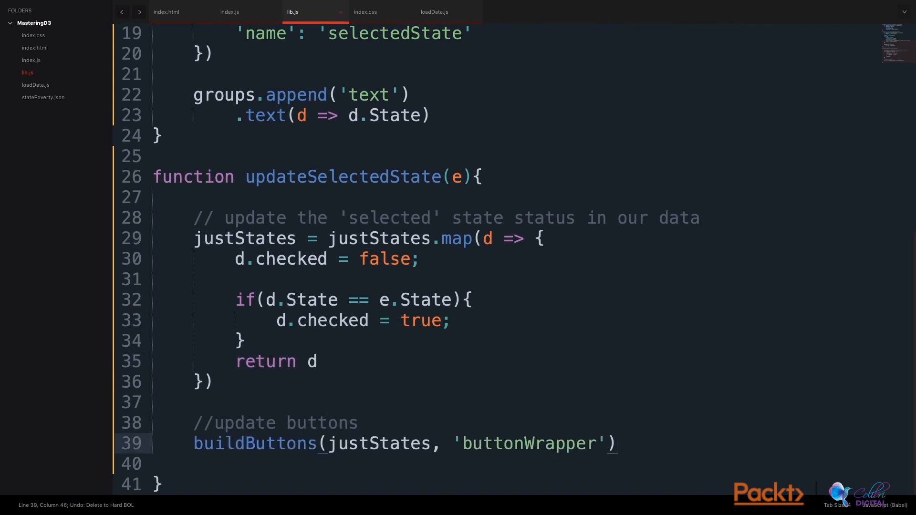
pyautogui.doubleClick(254, 443)
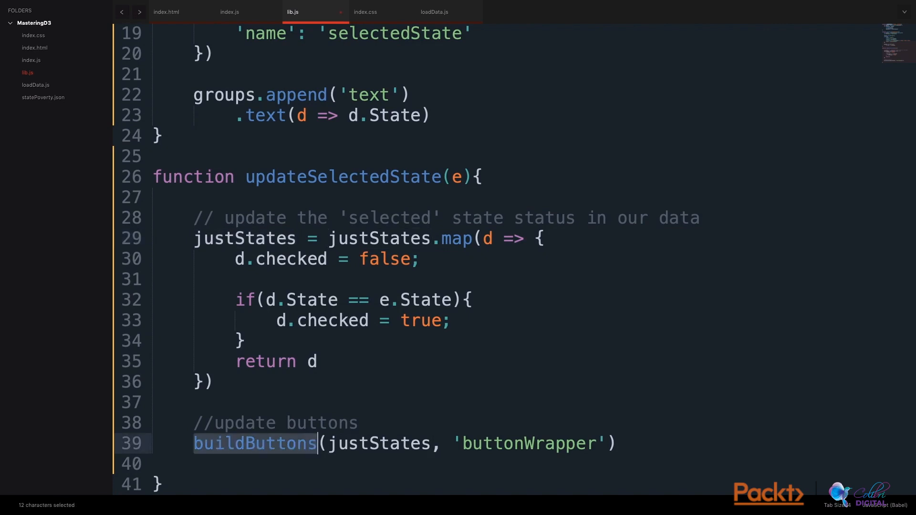
pyautogui.doubleClick(527, 443)
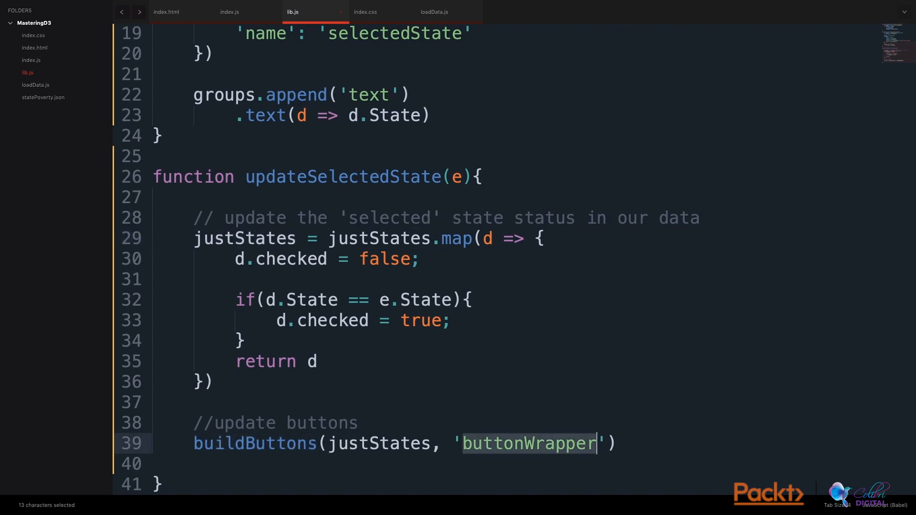
pyautogui.doubleClick(255, 443)
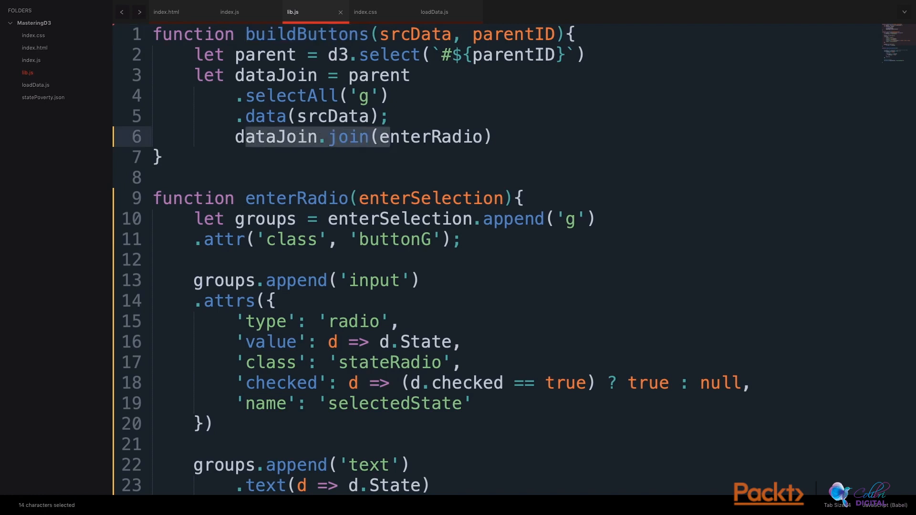
# Pass ', updateRadio' to dataJoin.join() and define updateRadio setting each radio's 'checked' attribute from the data.
pyautogui.write(', updateRadio')
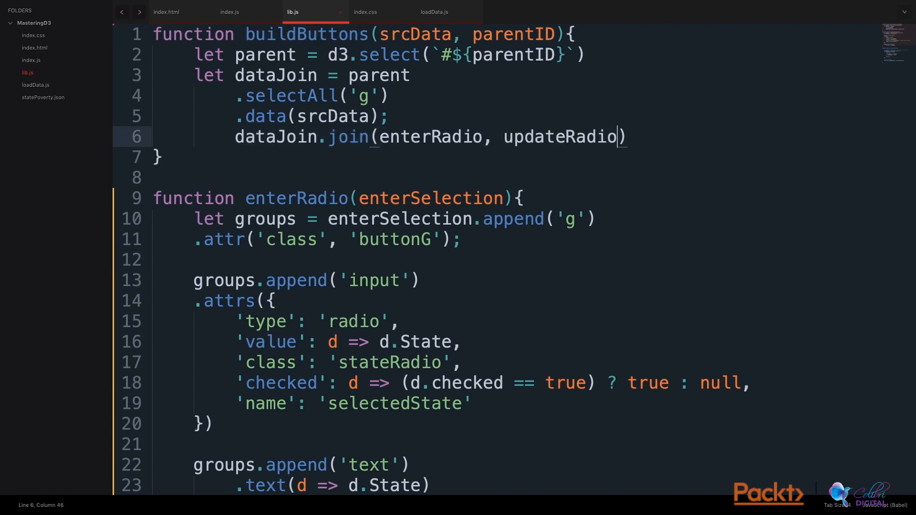
pyautogui.doubleClick(560, 137)
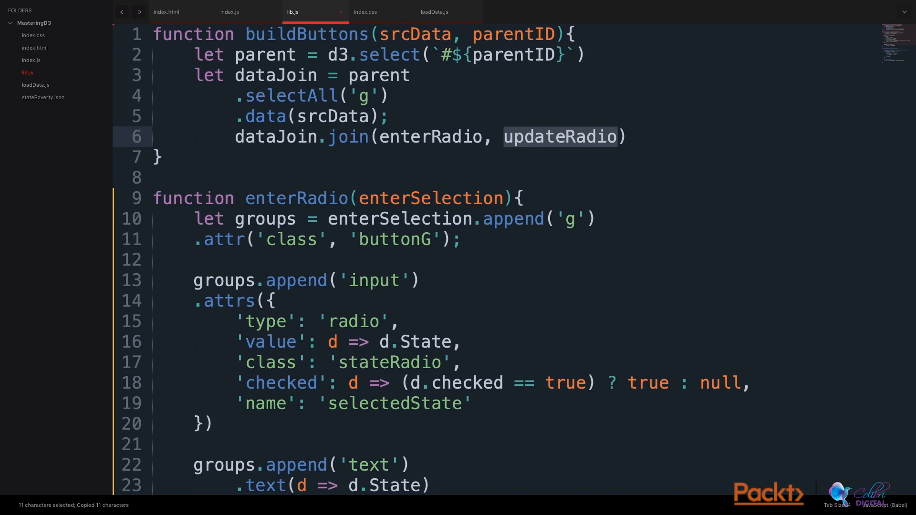
pyautogui.scroll(-3)
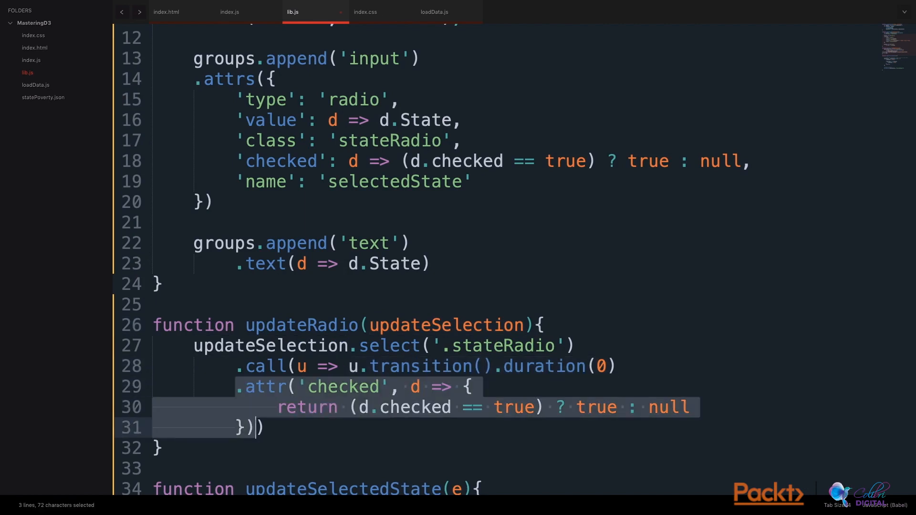
pyautogui.click(418, 387)
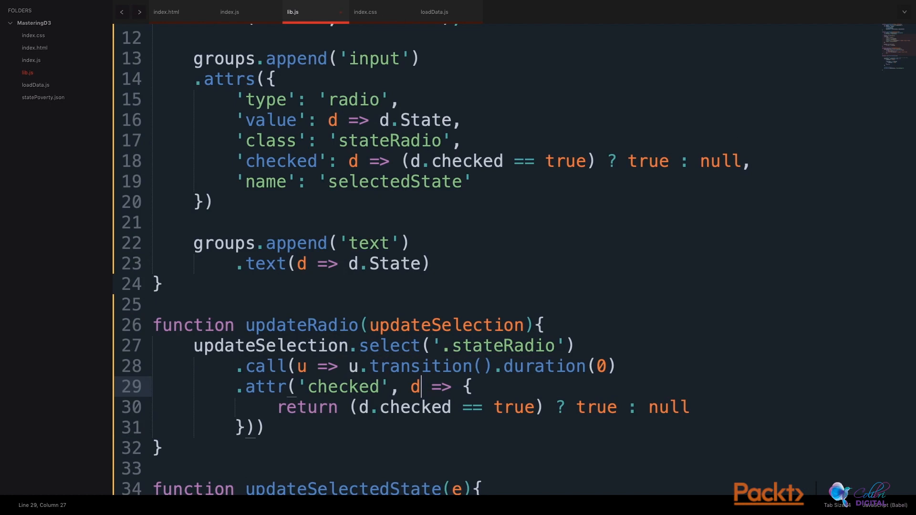
pyautogui.moveTo(361, 406); pyautogui.dragTo(533, 406)
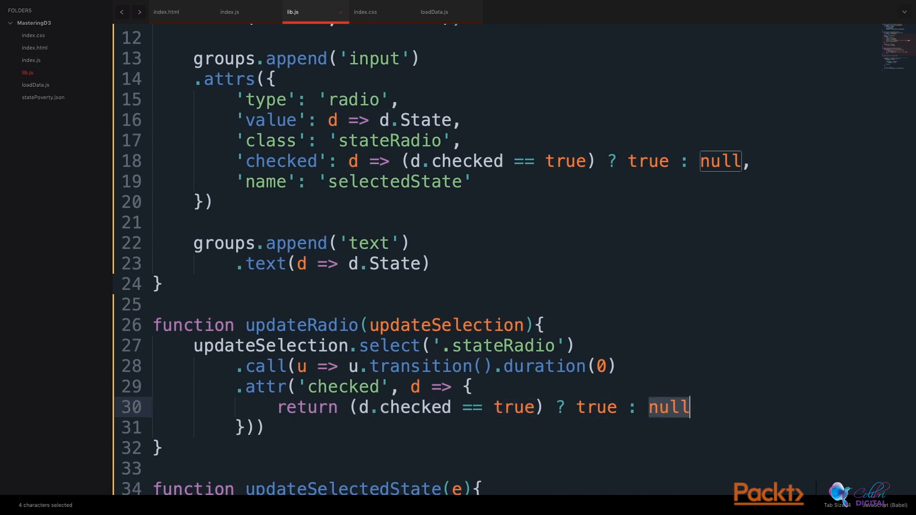
pyautogui.click(229, 12)
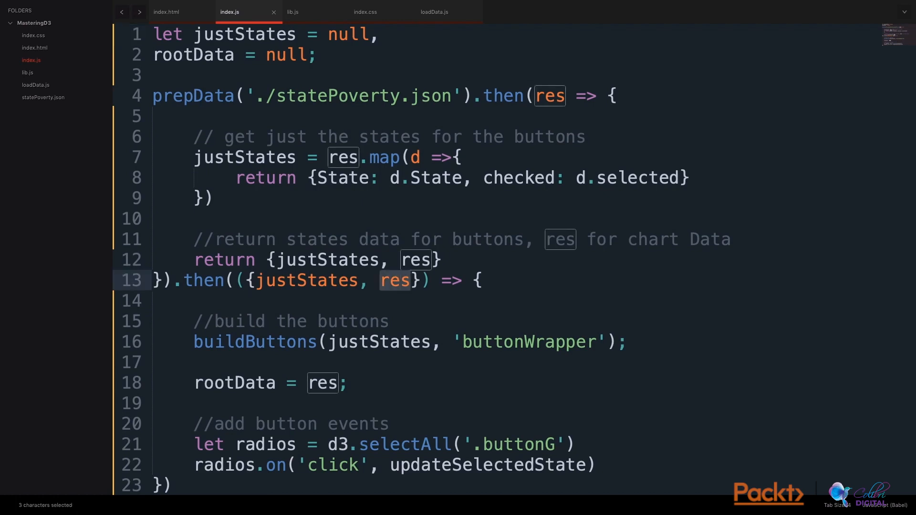
# Highlight the global rootData variable in index.js that stores the loaded poverty data.
pyautogui.doubleClick(234, 382)
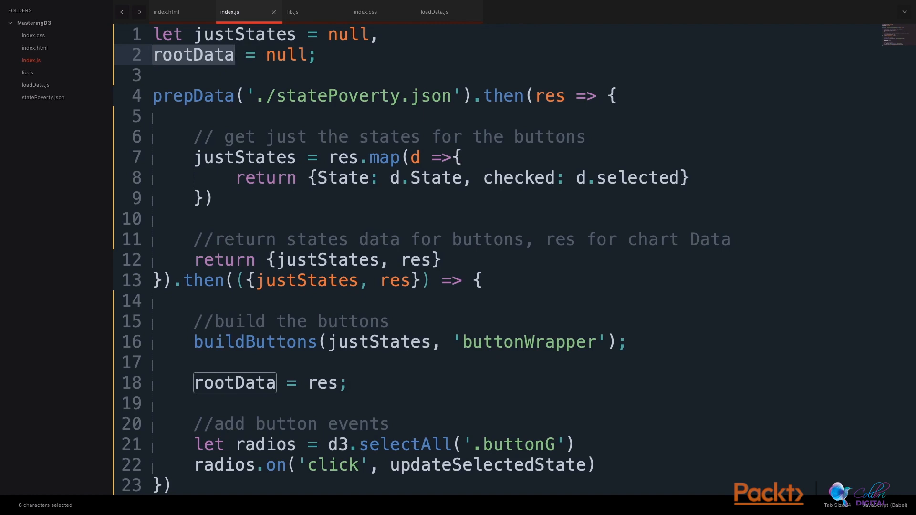
# Add selectedData = rootData.filter(...) and console.log calls for selectedData to updateSelectedState in lib.js.
pyautogui.click(302, 12)
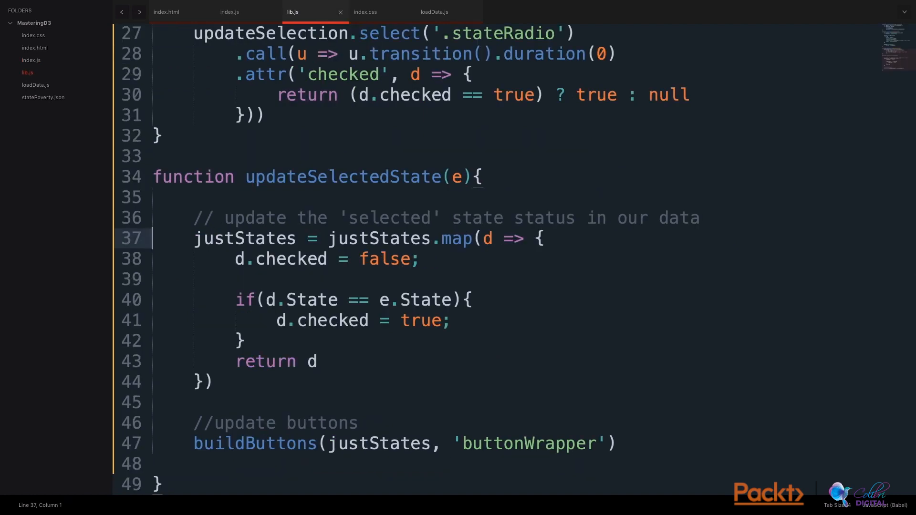
pyautogui.doubleClick(342, 176)
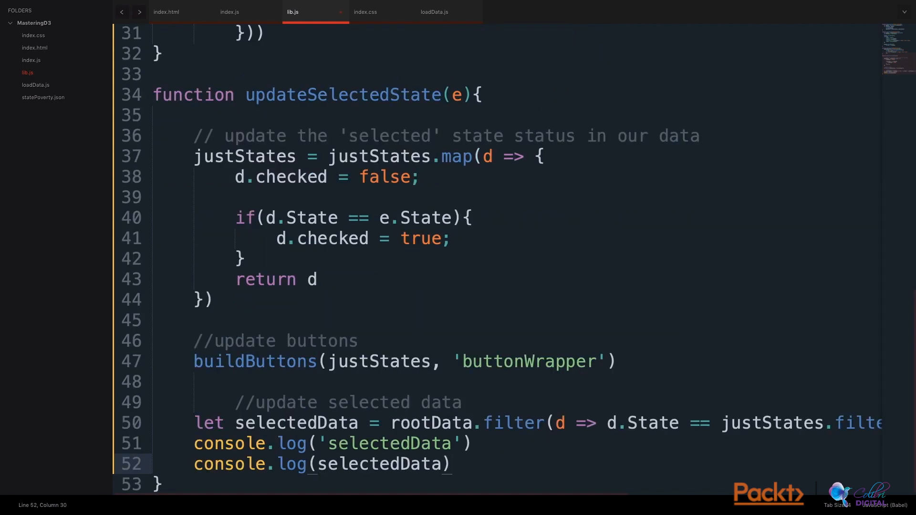
pyautogui.doubleClick(431, 422)
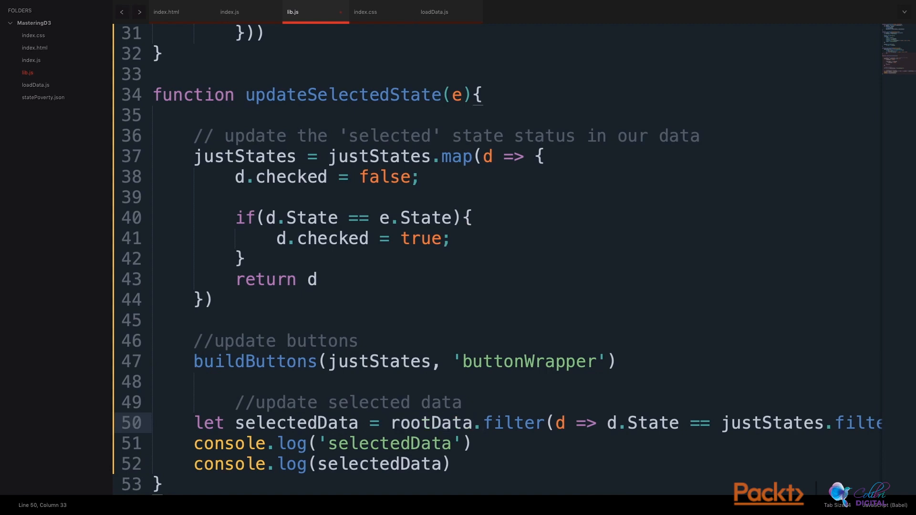
pyautogui.click(483, 422)
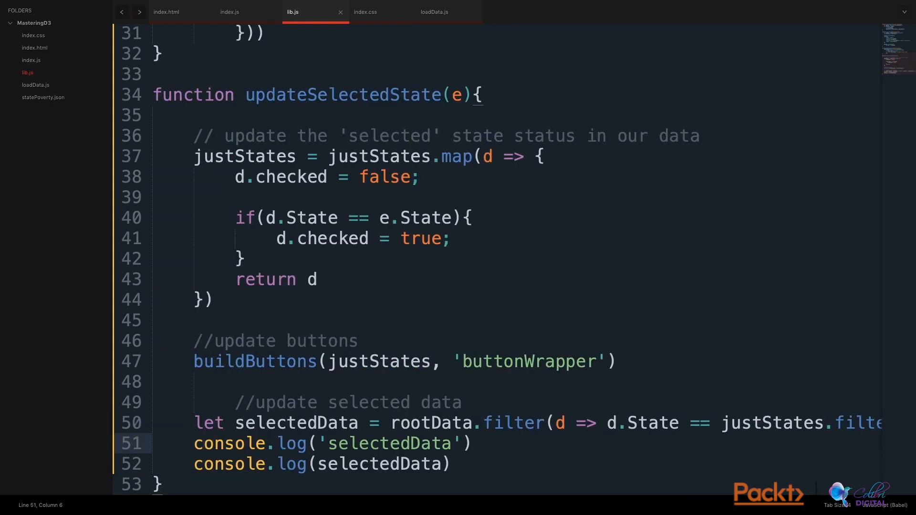
pyautogui.moveTo(195, 442); pyautogui.dragTo(449, 464)
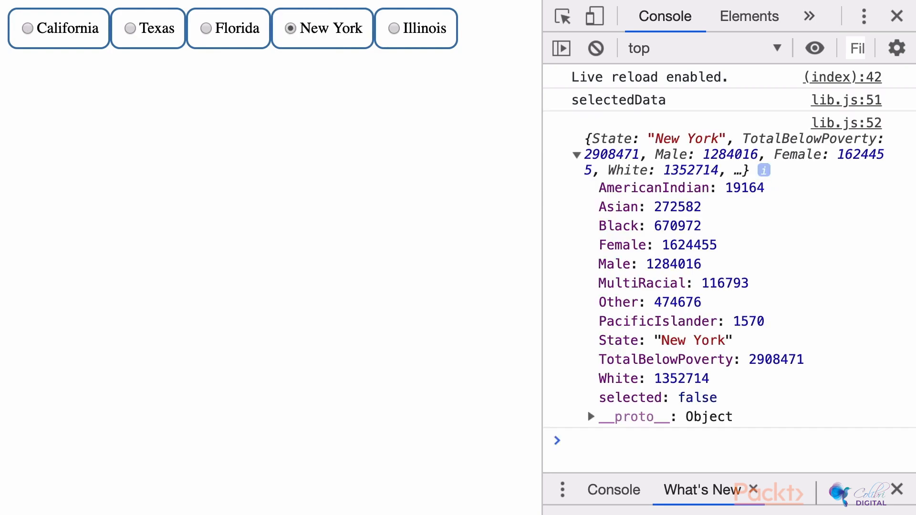
# Clear the Chrome console, select the Texas radio button, and expand its logged poverty object.
pyautogui.click(595, 48)
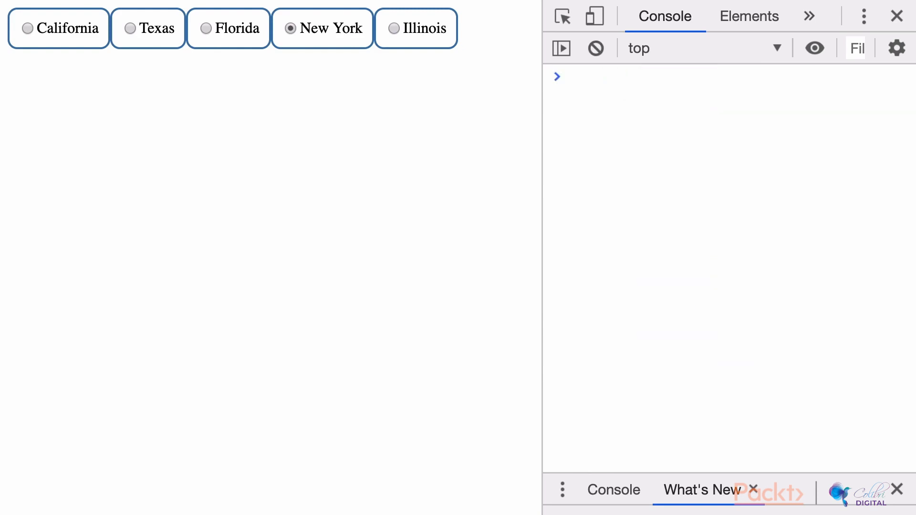
pyautogui.click(131, 28)
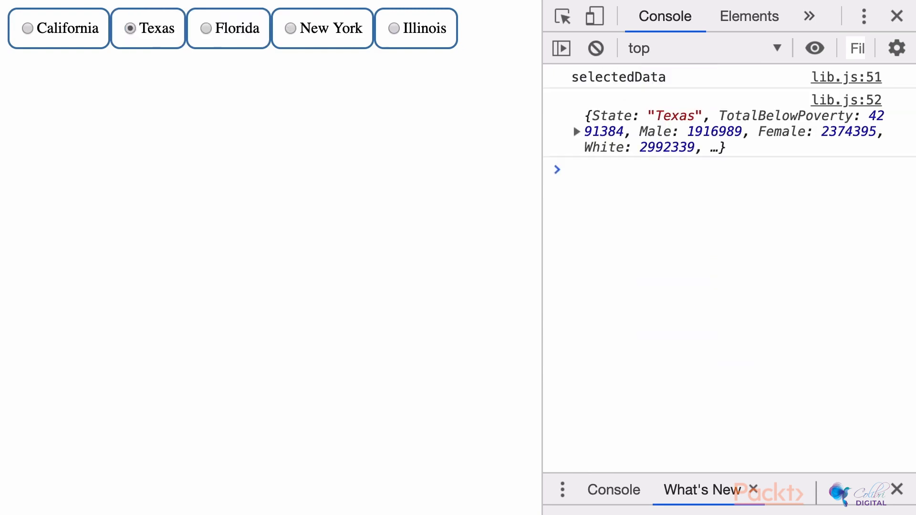
pyautogui.click(577, 131)
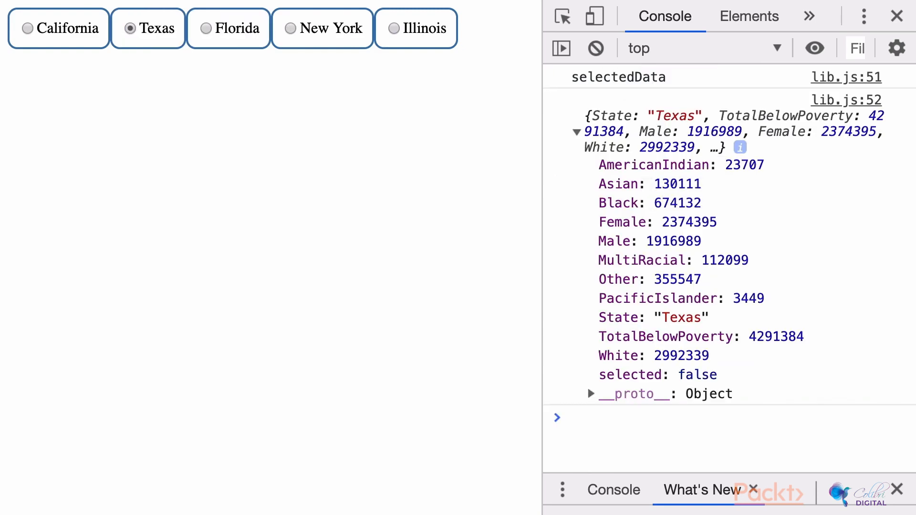